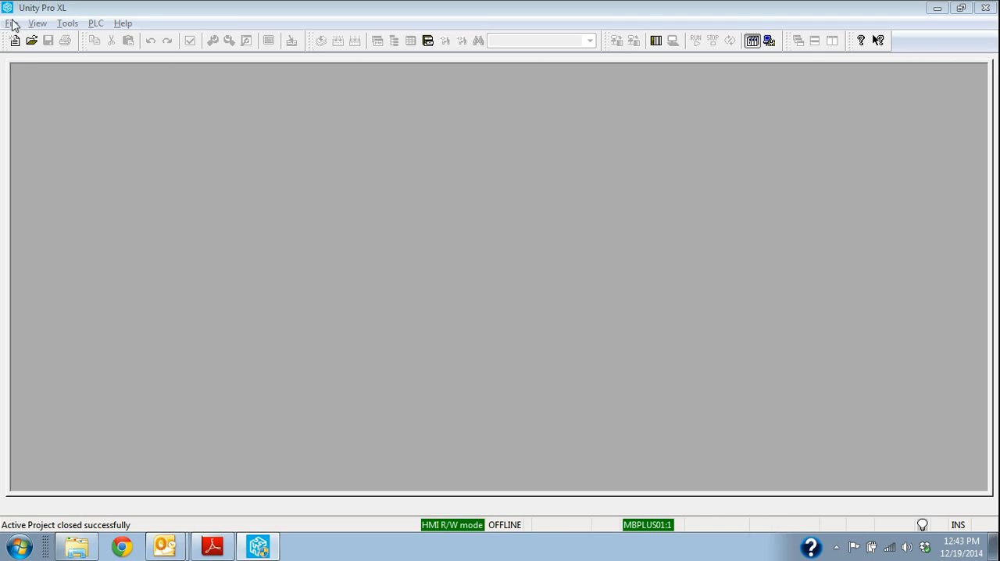
Browse the File and View menus without choosing anything
left_click(12, 21)
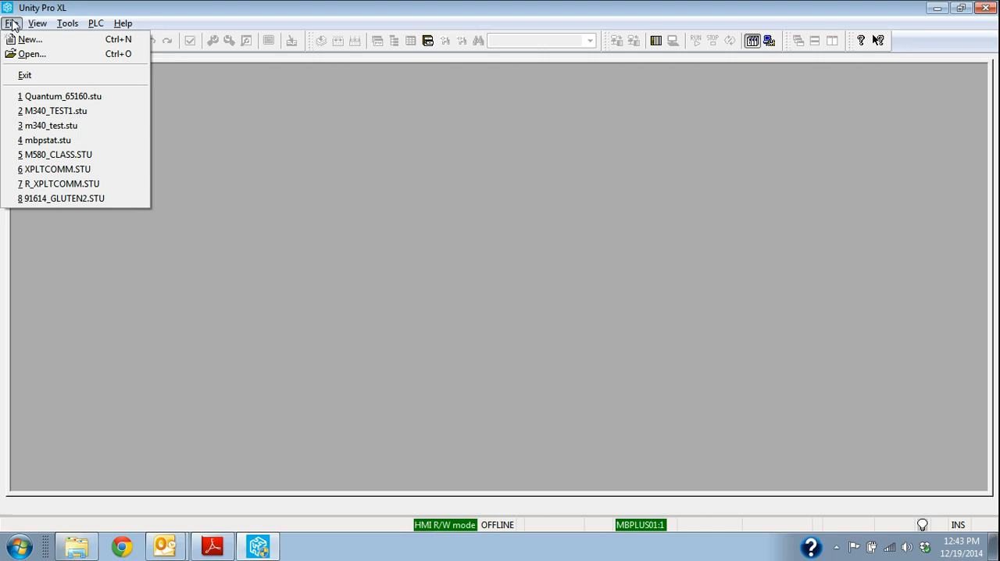
left_click(37, 22)
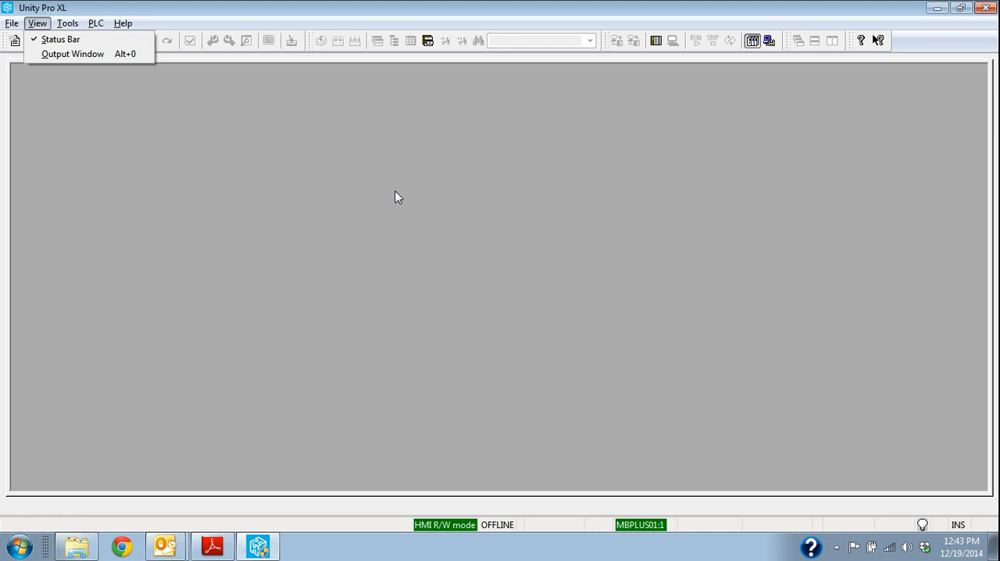
left_click(13, 22)
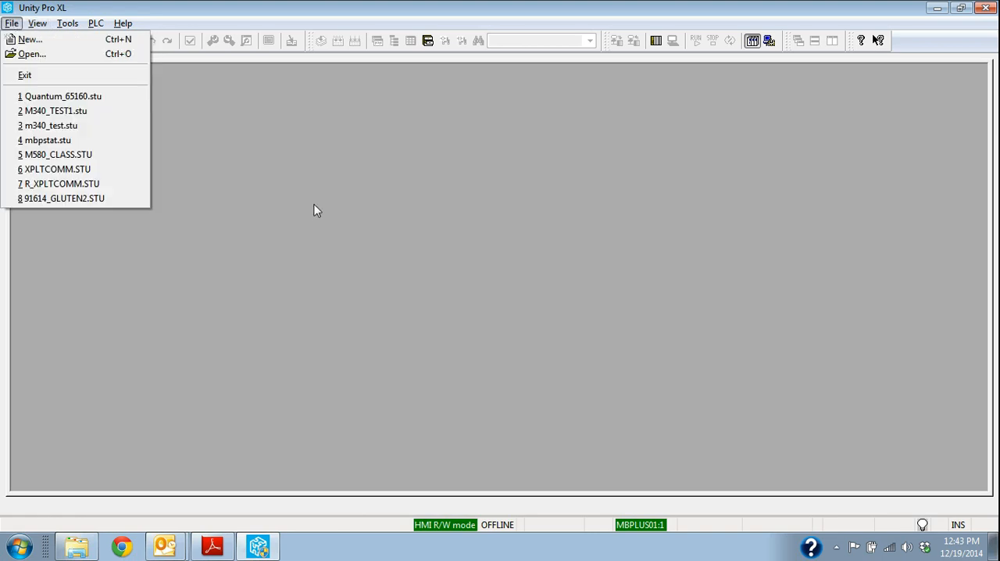
mouse_move(60, 97)
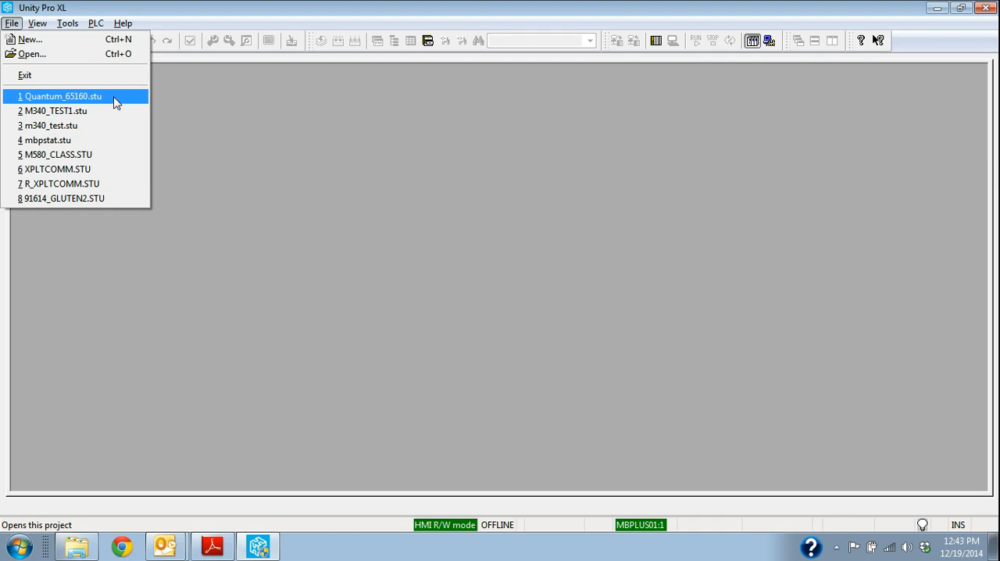
mouse_move(108, 97)
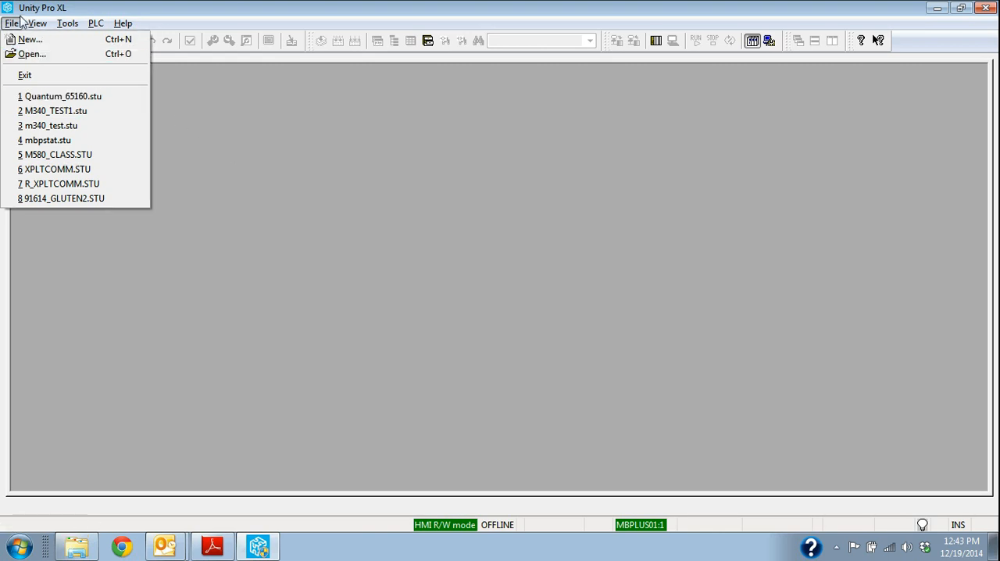
left_click(503, 318)
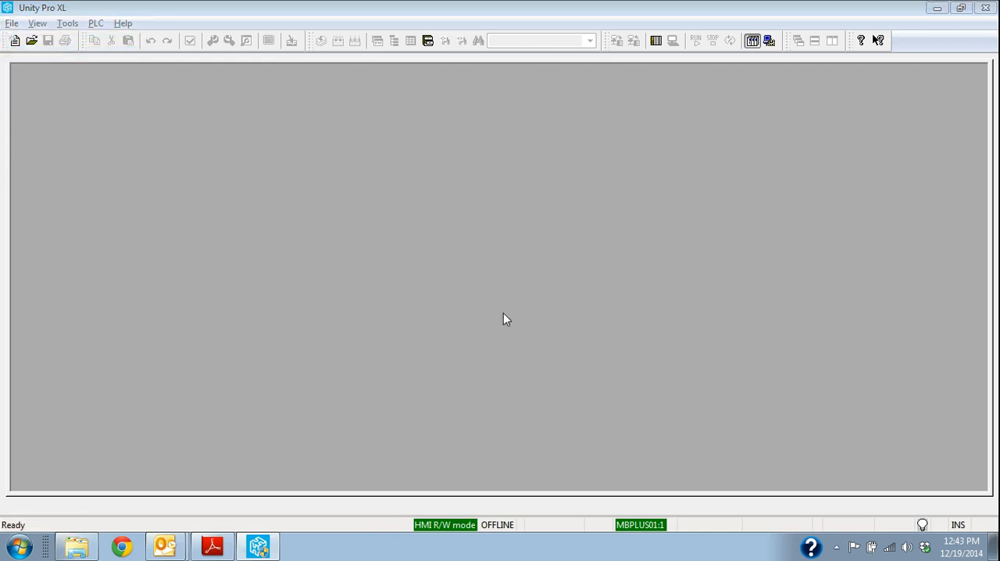
Open the archived application quantum_65160.auto.sta, filtering to *.STA files
left_click(31, 41)
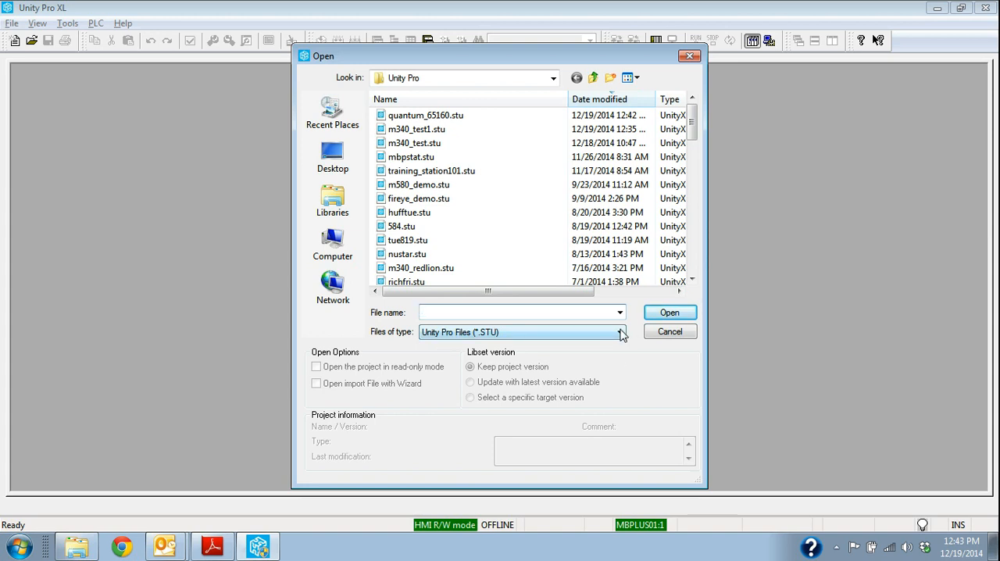
left_click(620, 331)
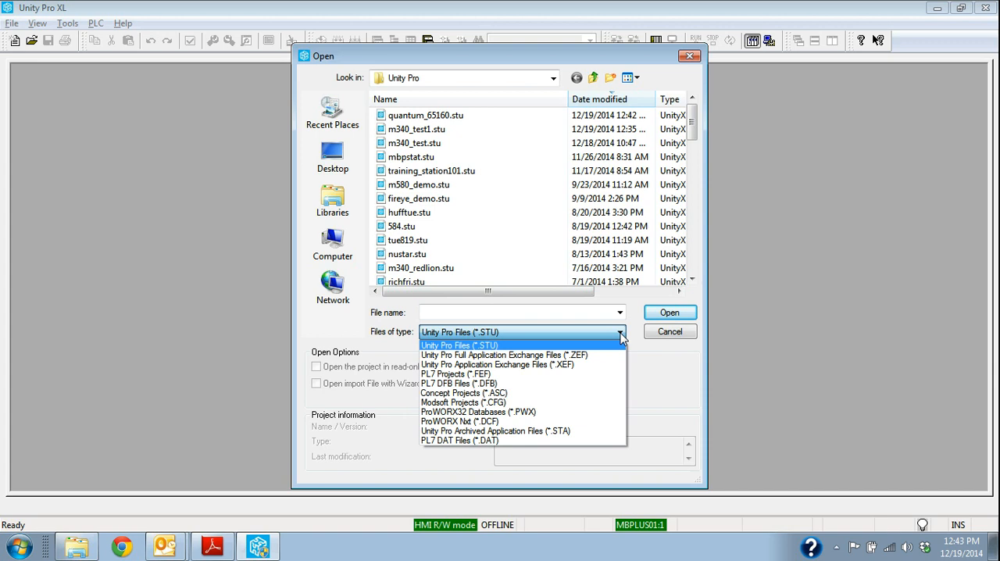
left_click(495, 431)
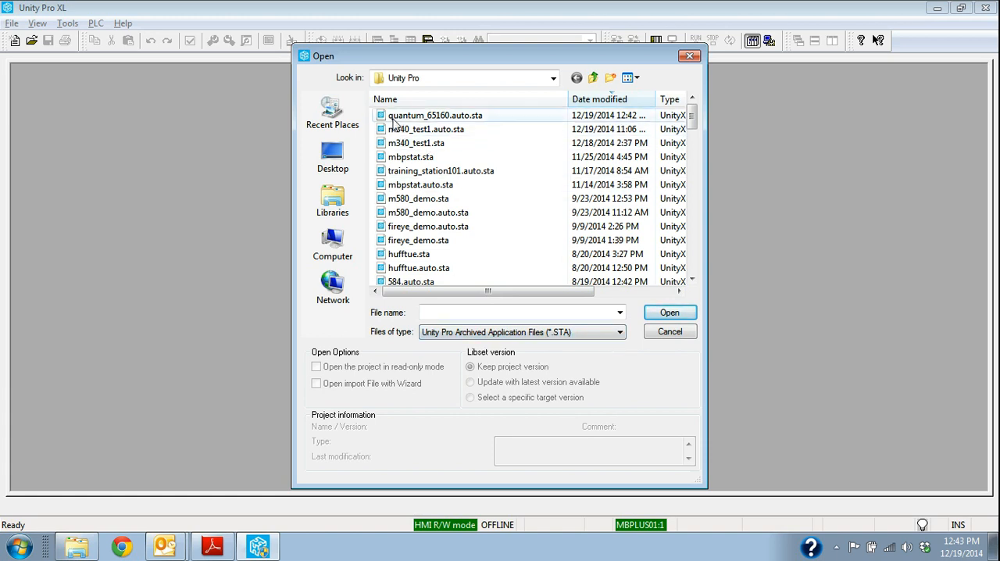
mouse_move(452, 128)
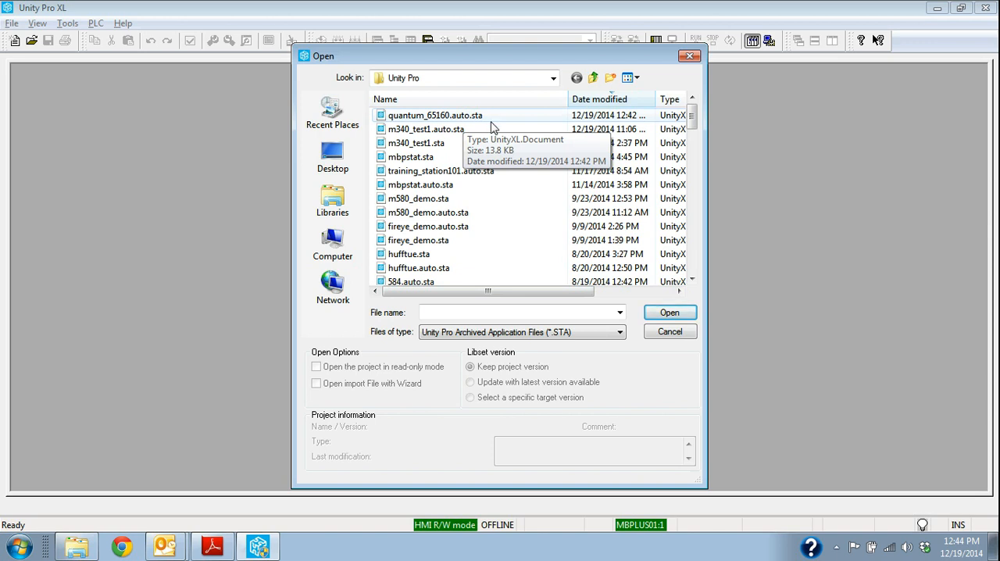
mouse_move(522, 312)
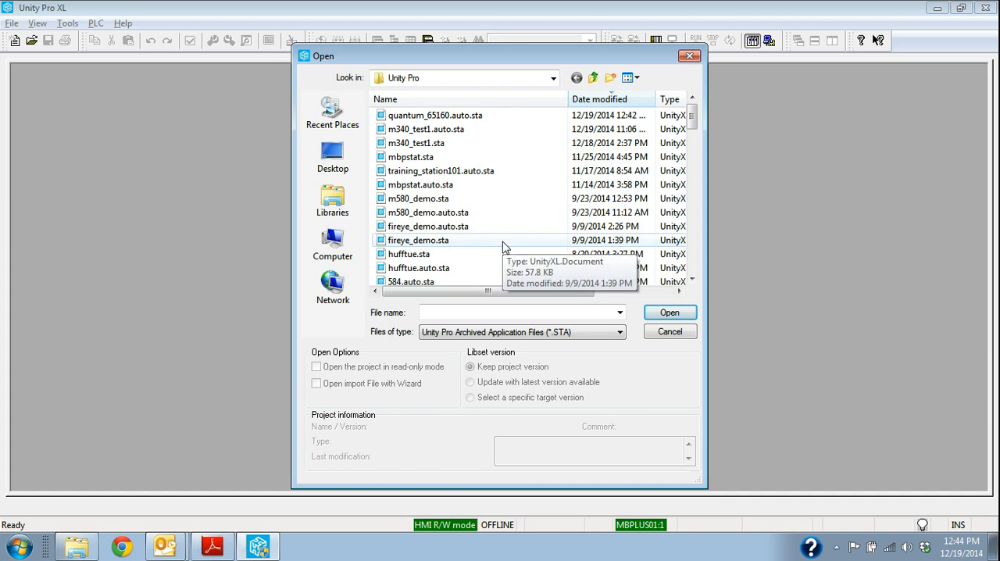
mouse_move(469, 148)
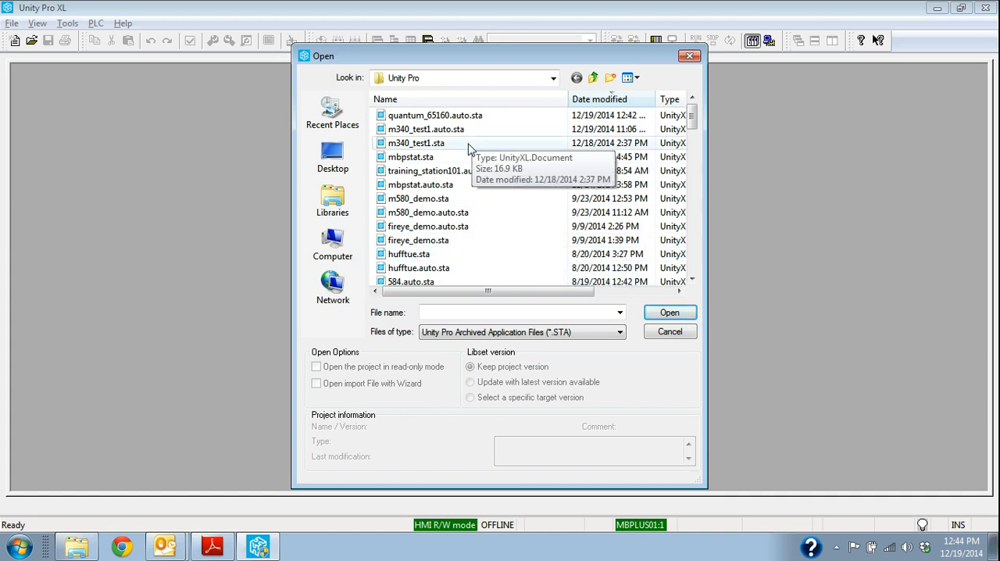
mouse_move(468, 137)
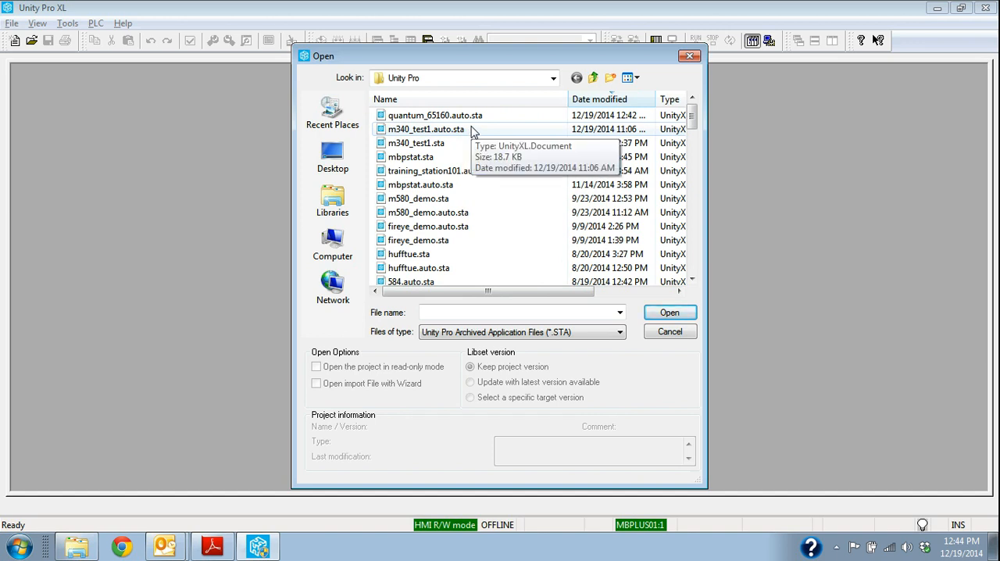
mouse_move(481, 131)
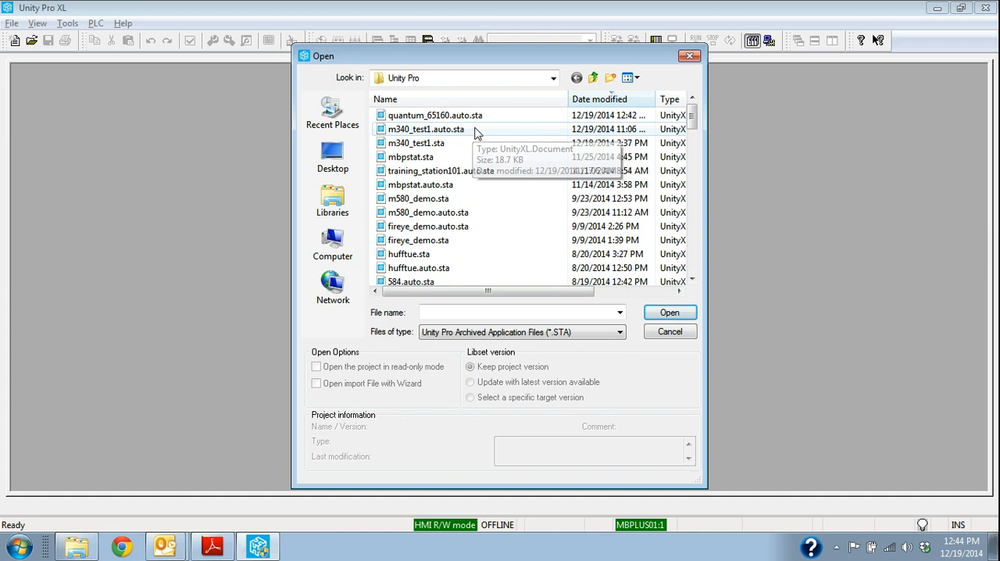
mouse_move(456, 149)
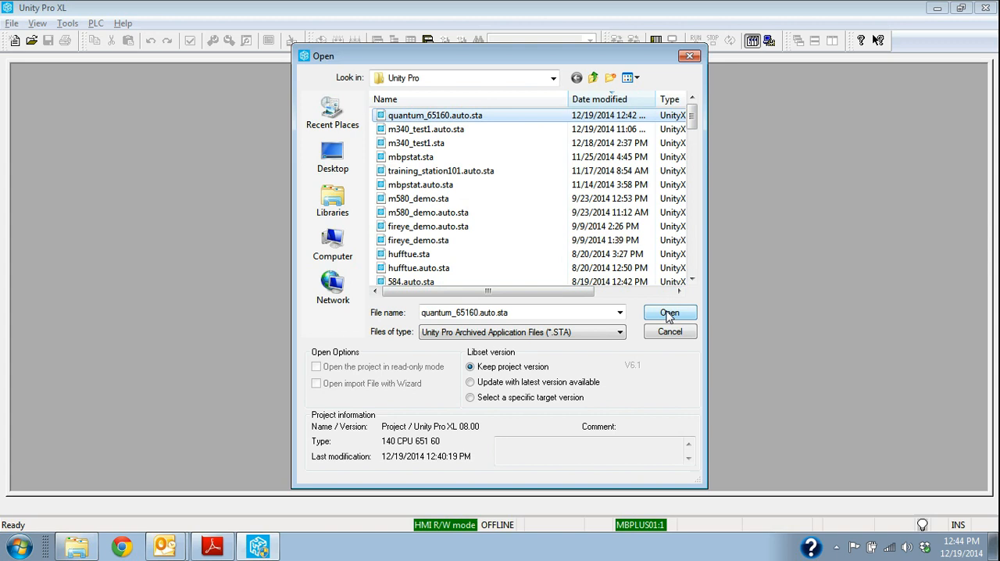
left_click(669, 312)
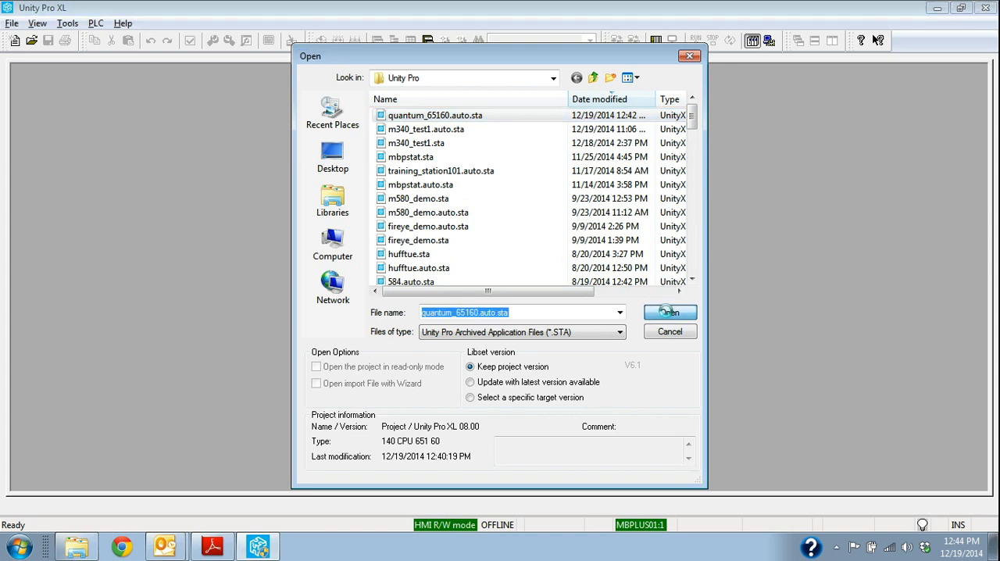
View the Local Quantum Drop rack under Local Bus, then close the browser and rack windows
left_click(669, 313)
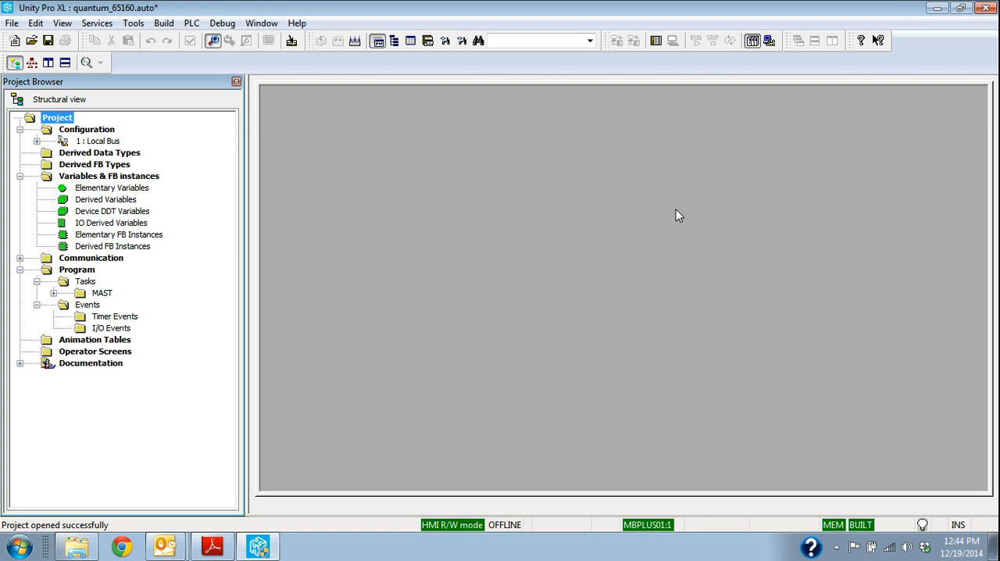
left_click(53, 140)
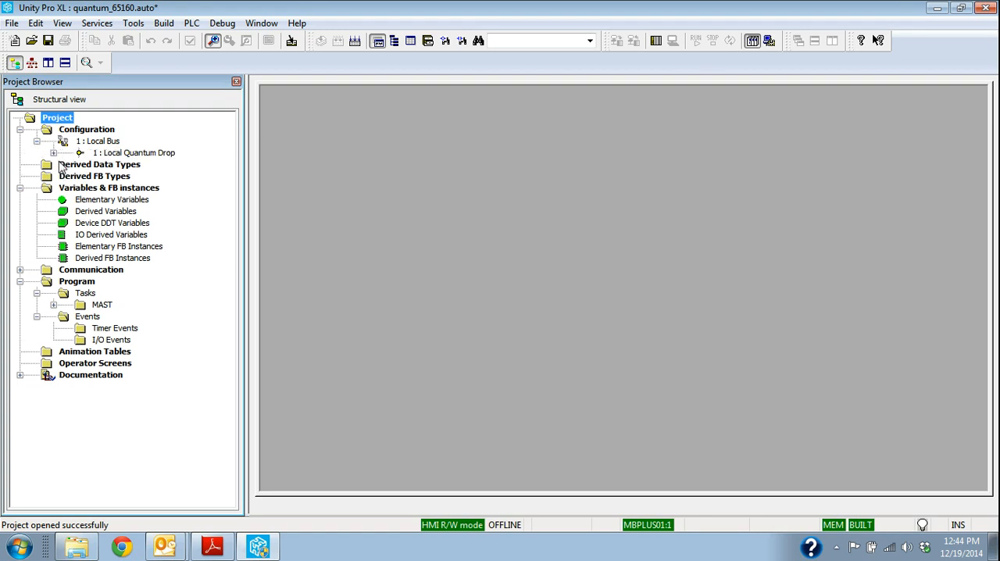
left_click(78, 153)
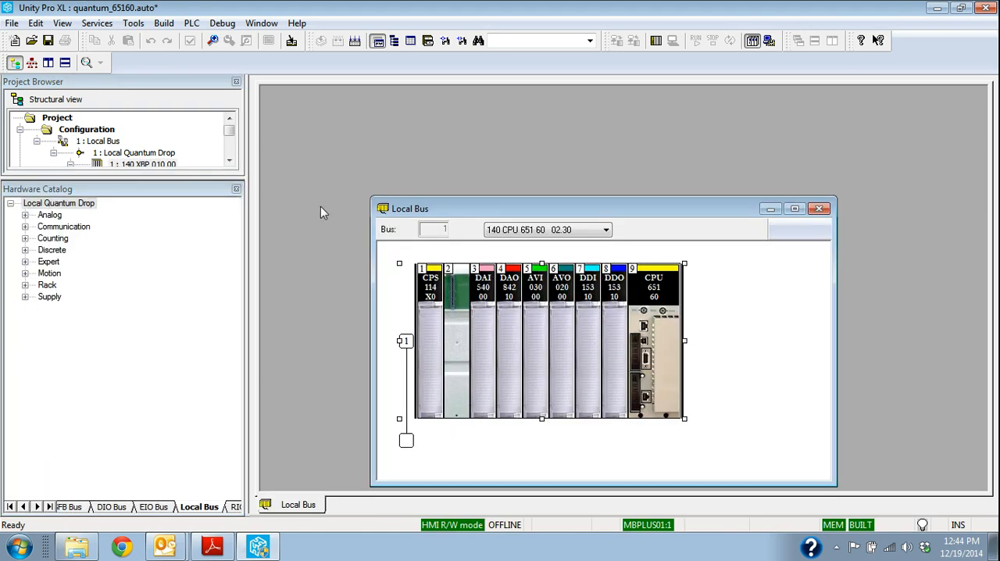
left_click(70, 164)
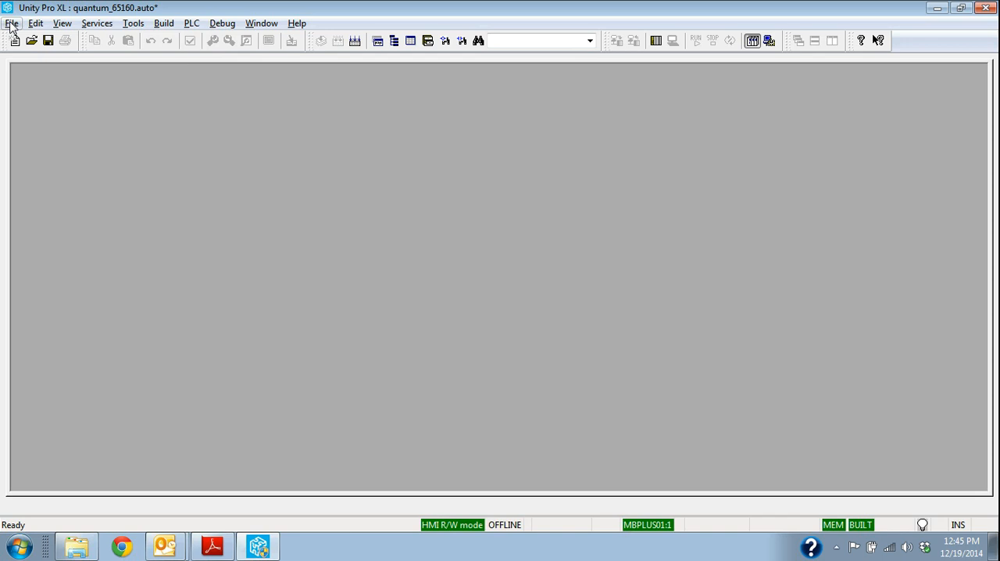
Save the project as quantum_65160.stu, replacing the existing file
left_click(13, 22)
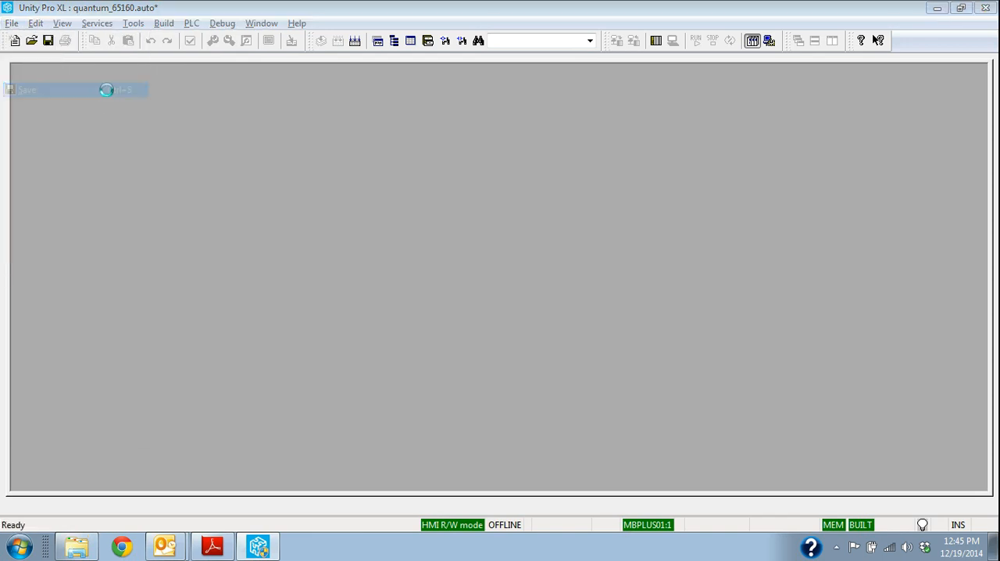
left_click(26, 89)
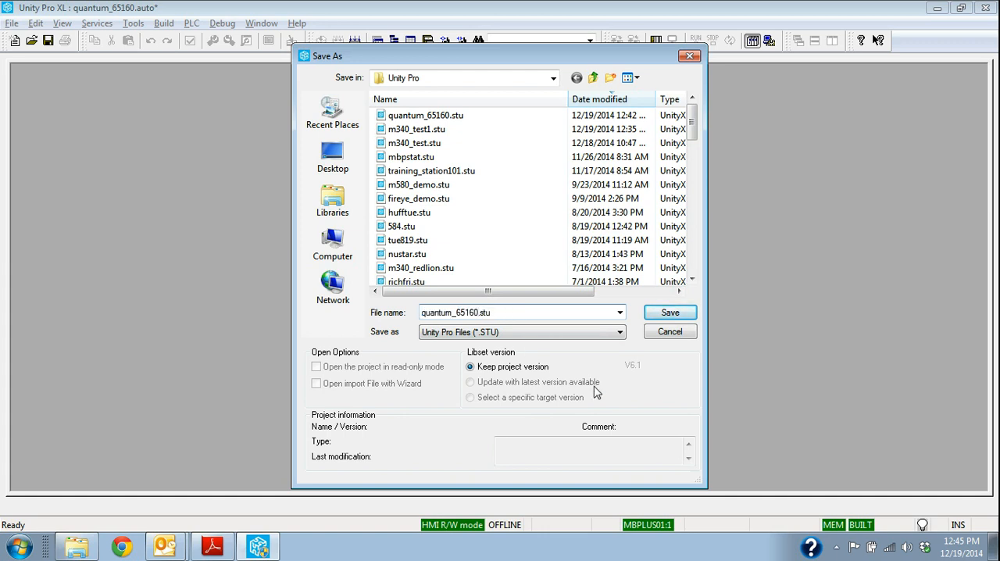
left_click(669, 313)
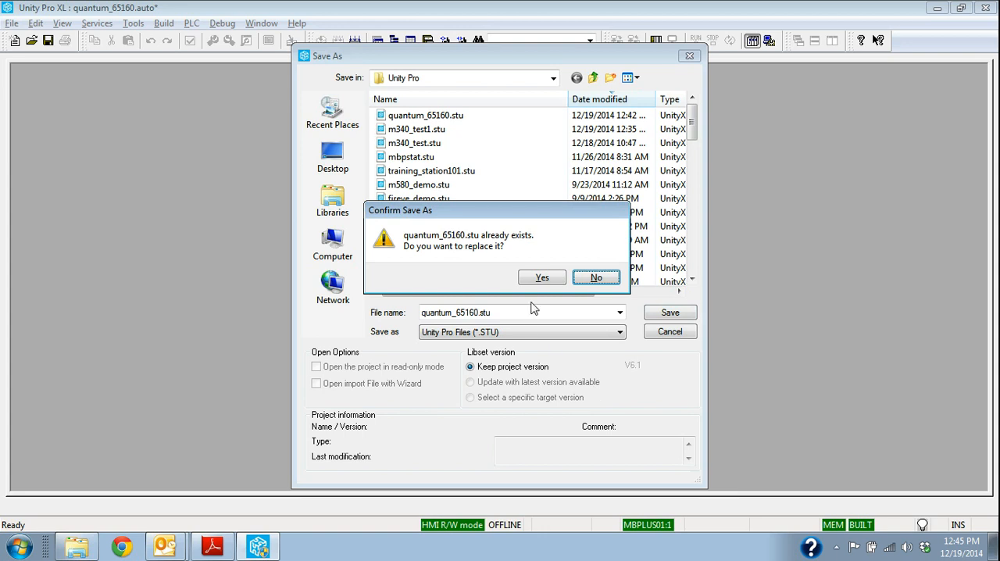
left_click(540, 278)
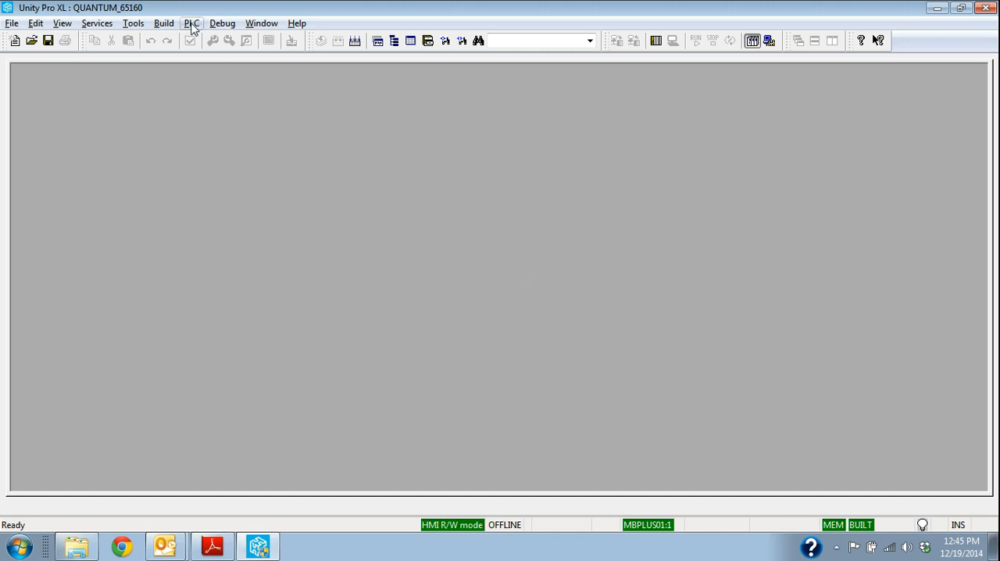
Show the PLC menu's connection and transfer commands
left_click(163, 21)
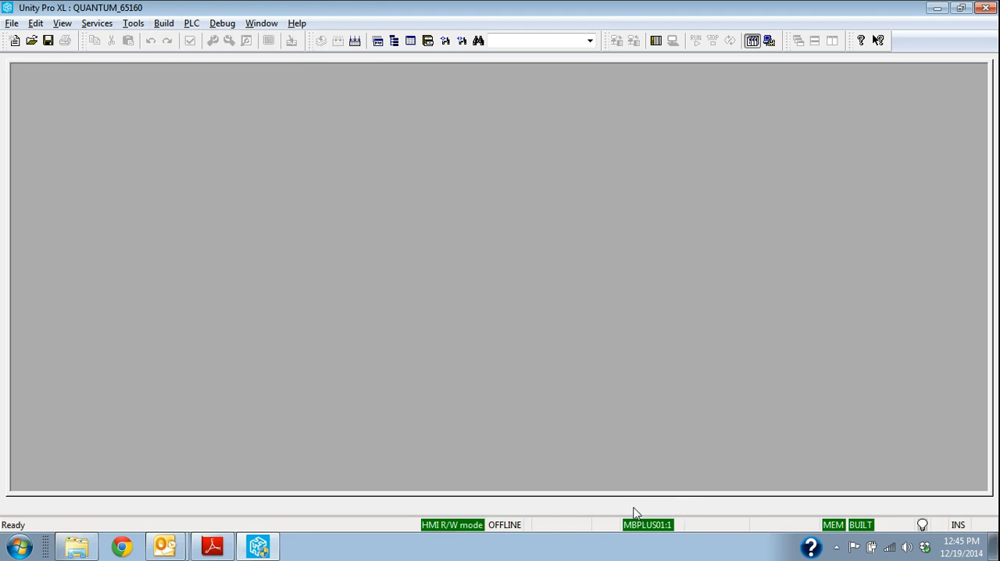
mouse_move(437, 530)
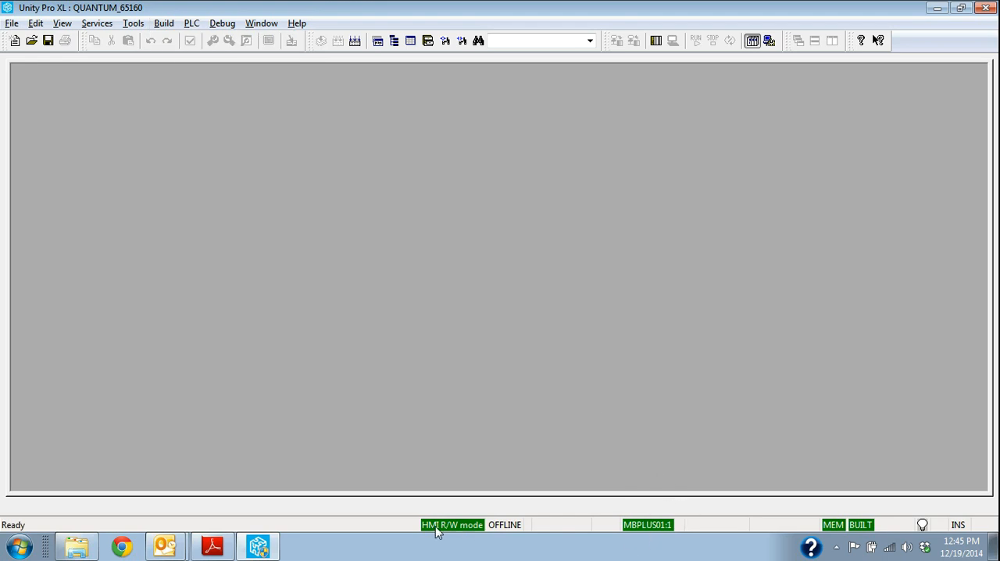
mouse_move(487, 523)
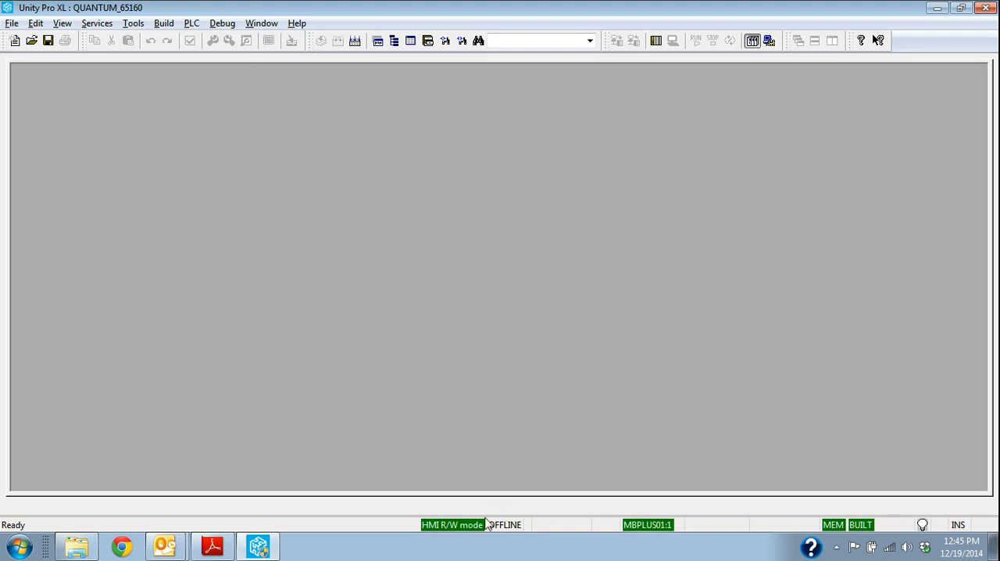
mouse_move(648, 532)
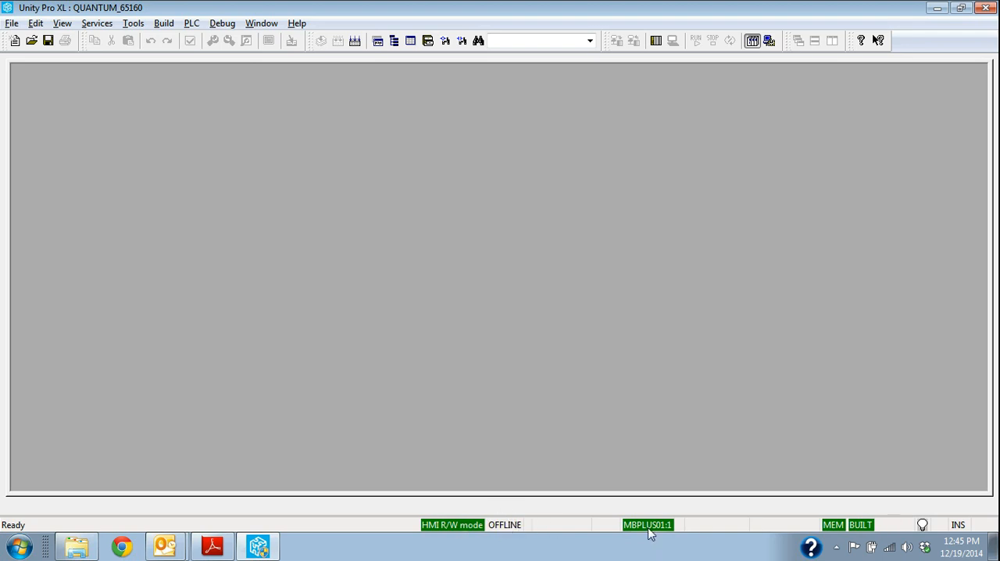
mouse_move(622, 529)
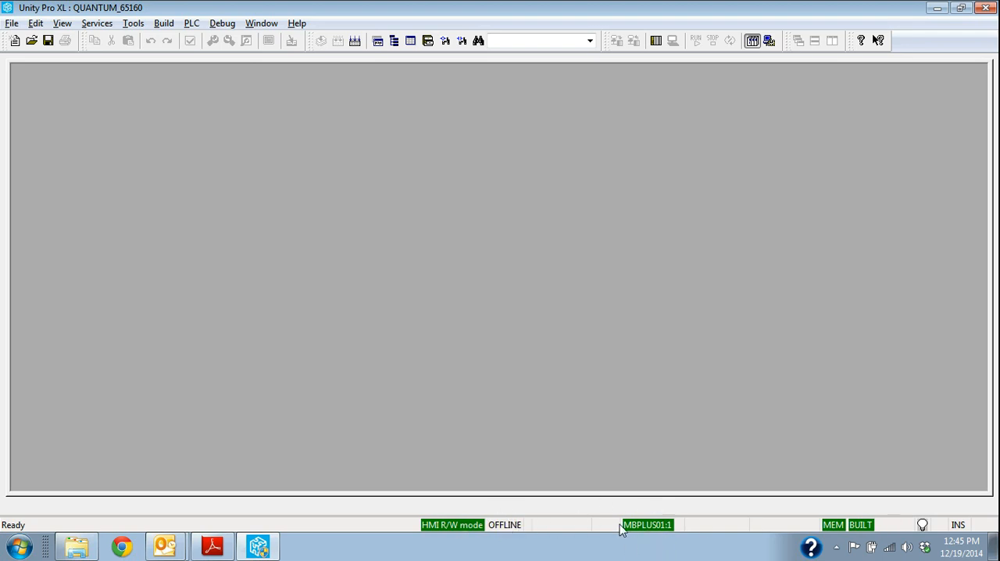
mouse_move(662, 534)
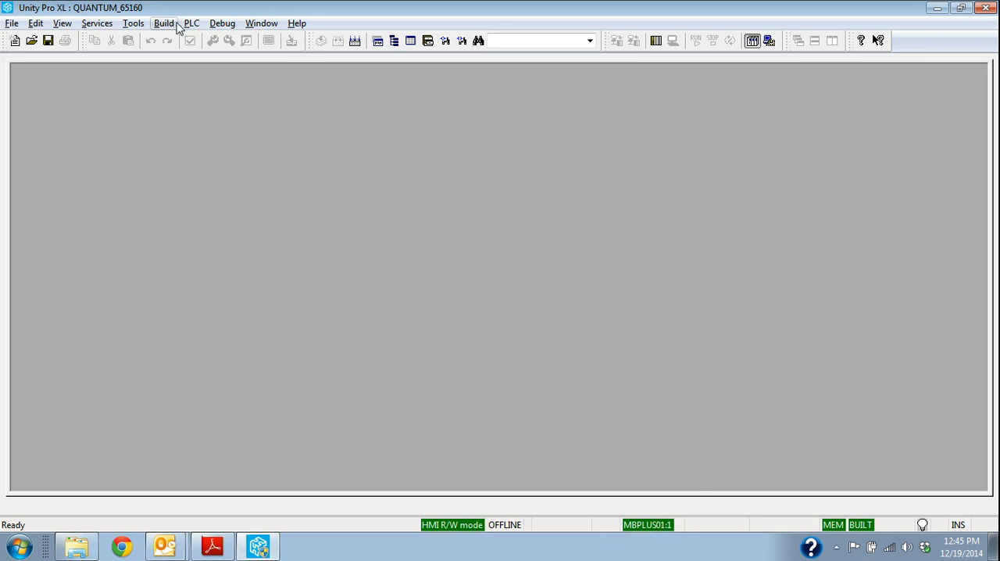
left_click(190, 22)
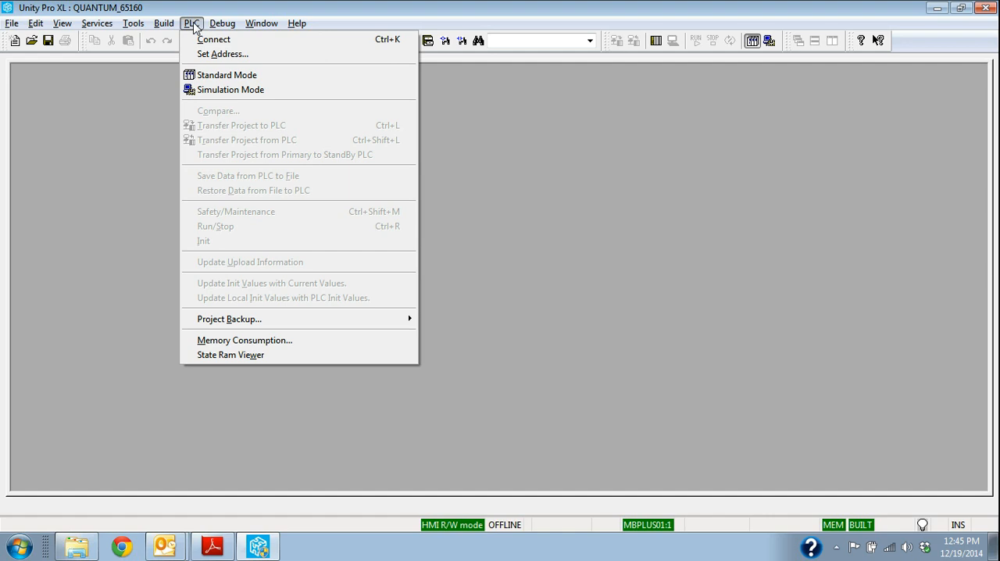
mouse_move(222, 53)
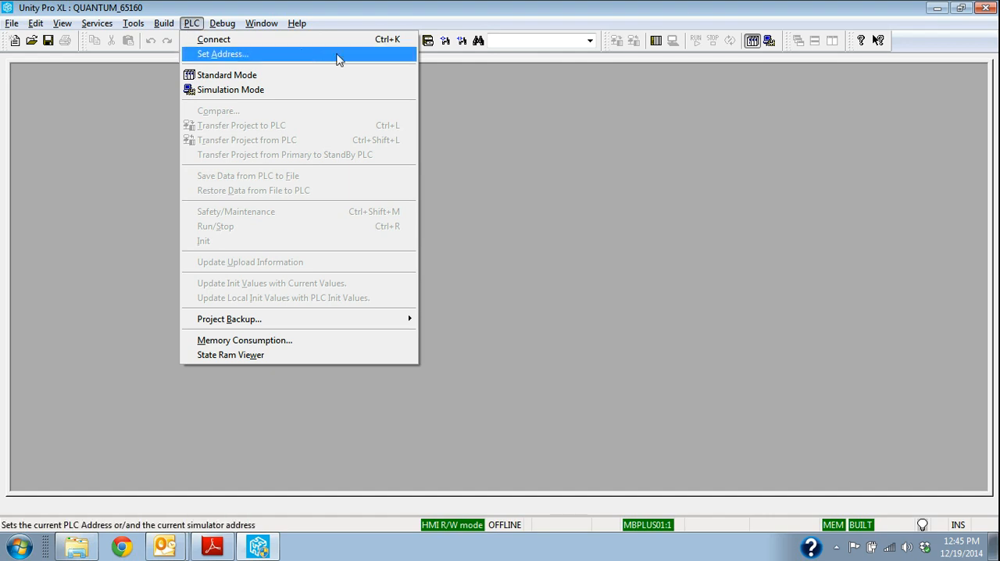
mouse_move(322, 85)
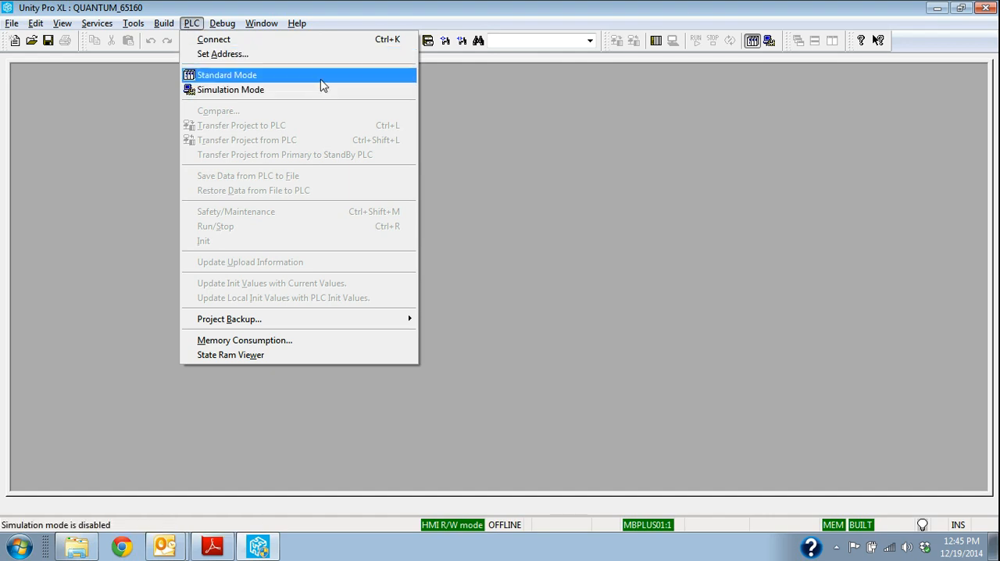
mouse_move(289, 53)
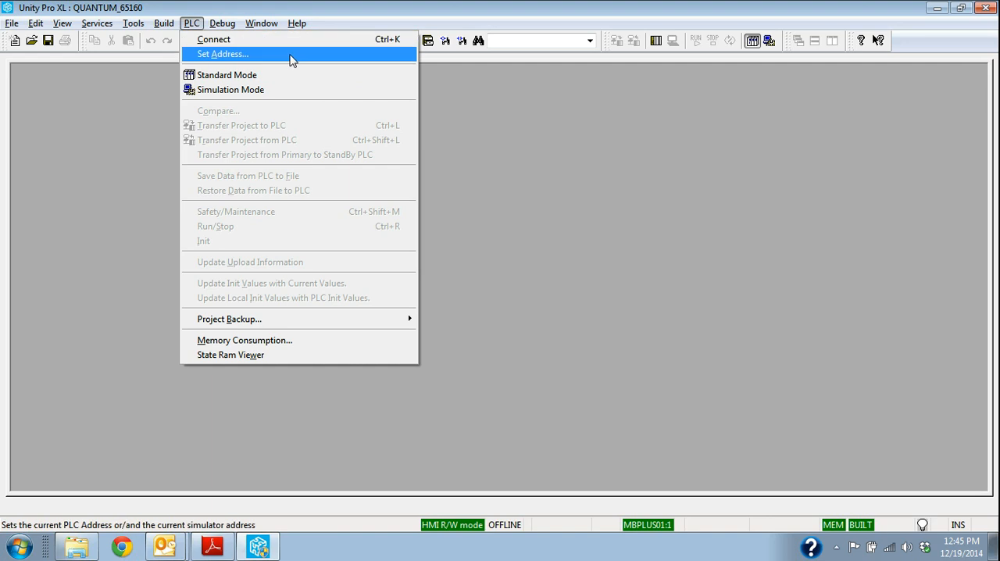
In Set Address, choose USB media and the saved address sys for the PLC
left_click(222, 53)
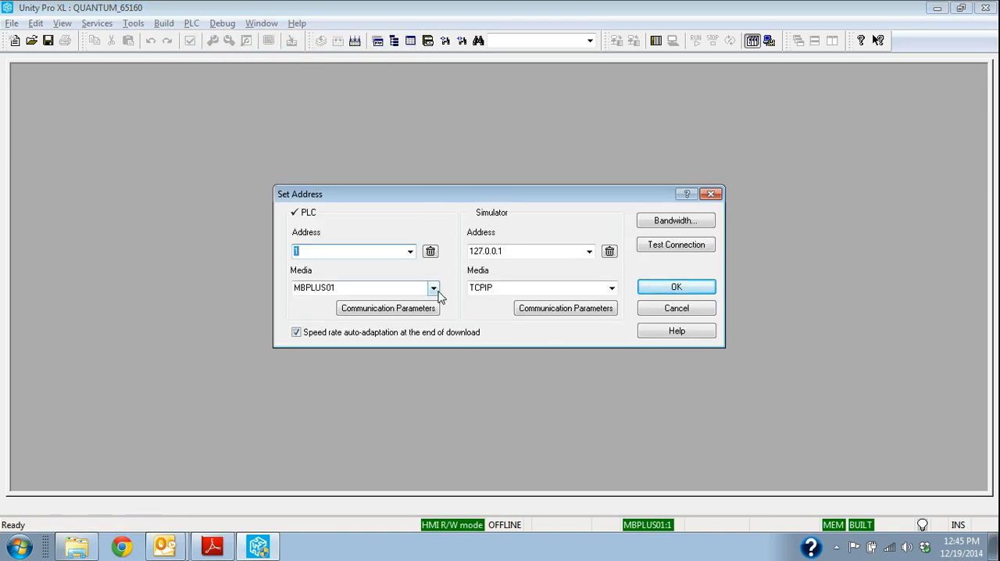
left_click(433, 287)
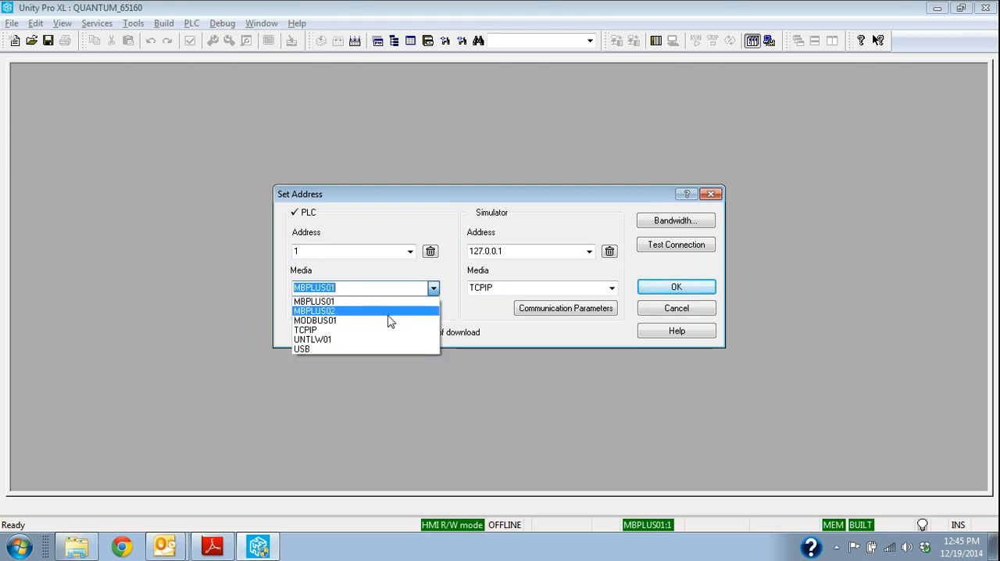
left_click(303, 348)
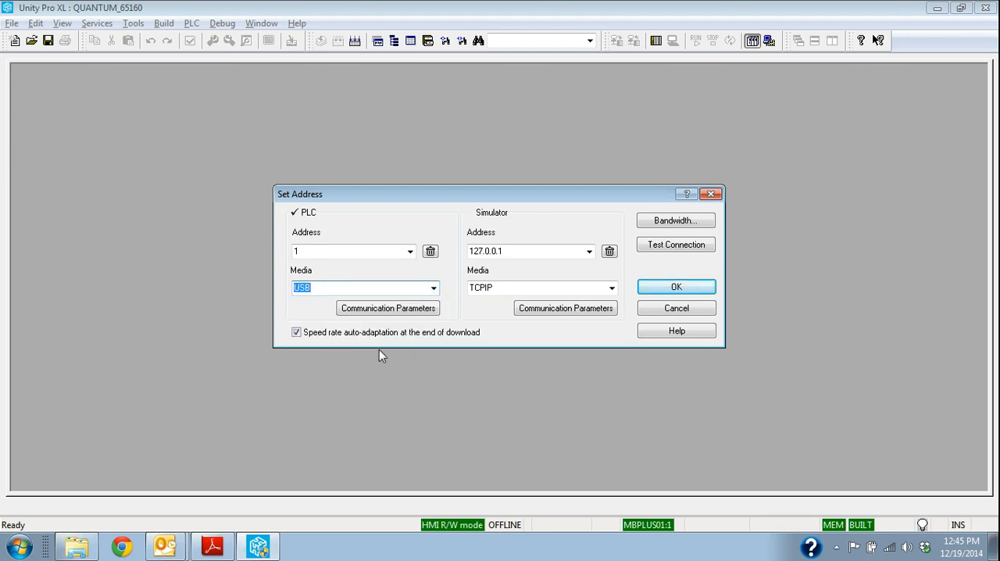
left_click(410, 250)
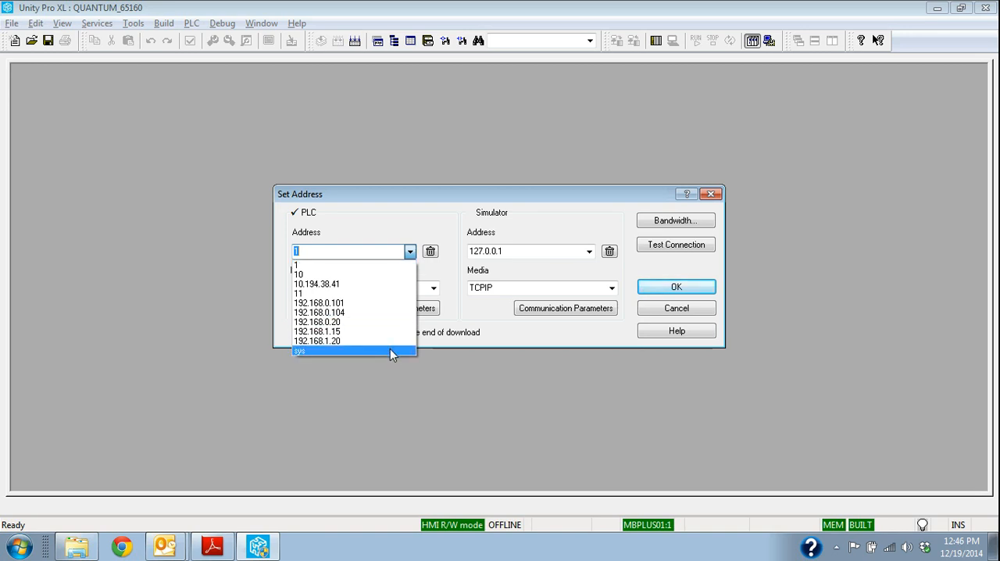
left_click(300, 349)
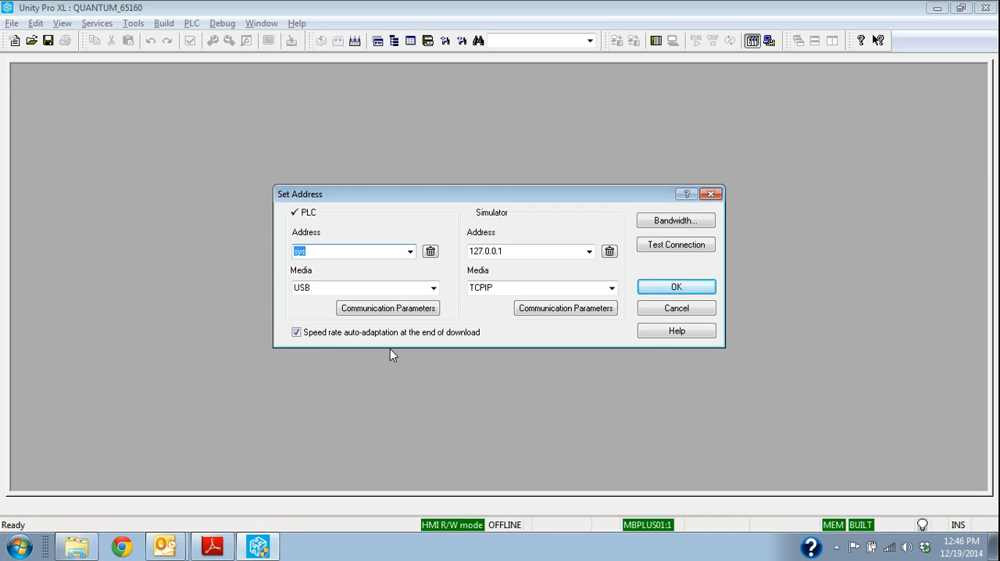
mouse_move(295, 315)
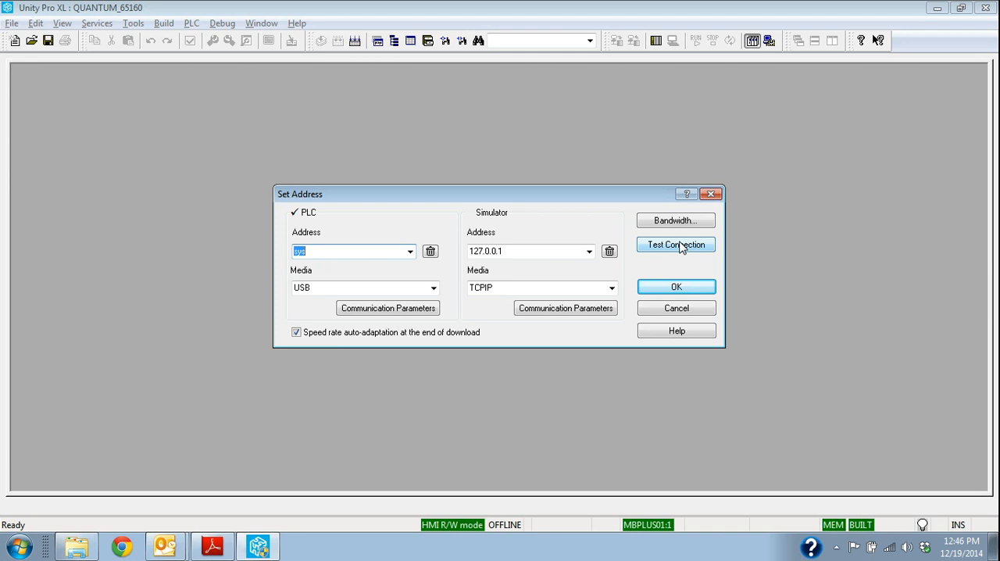
mouse_move(668, 231)
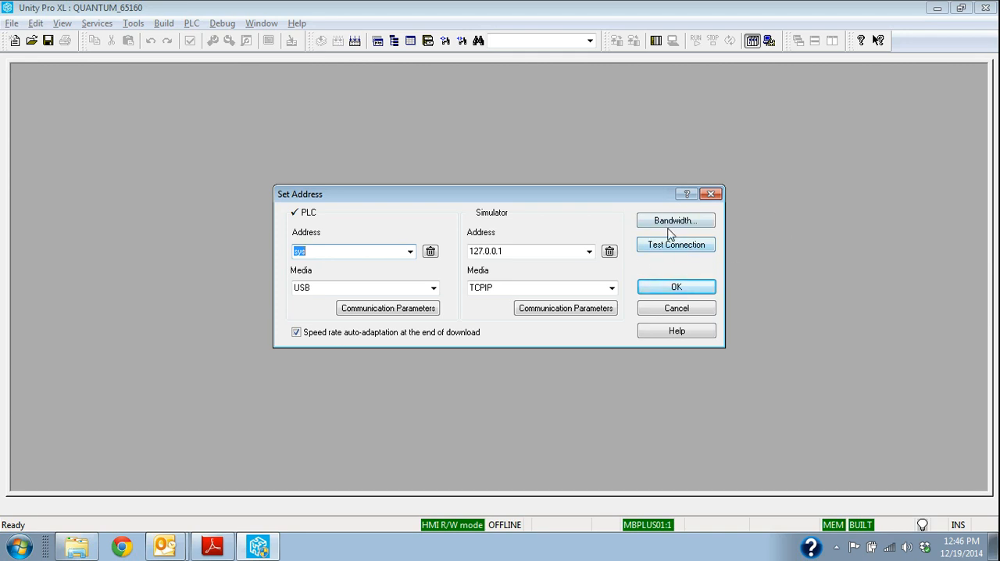
mouse_move(717, 248)
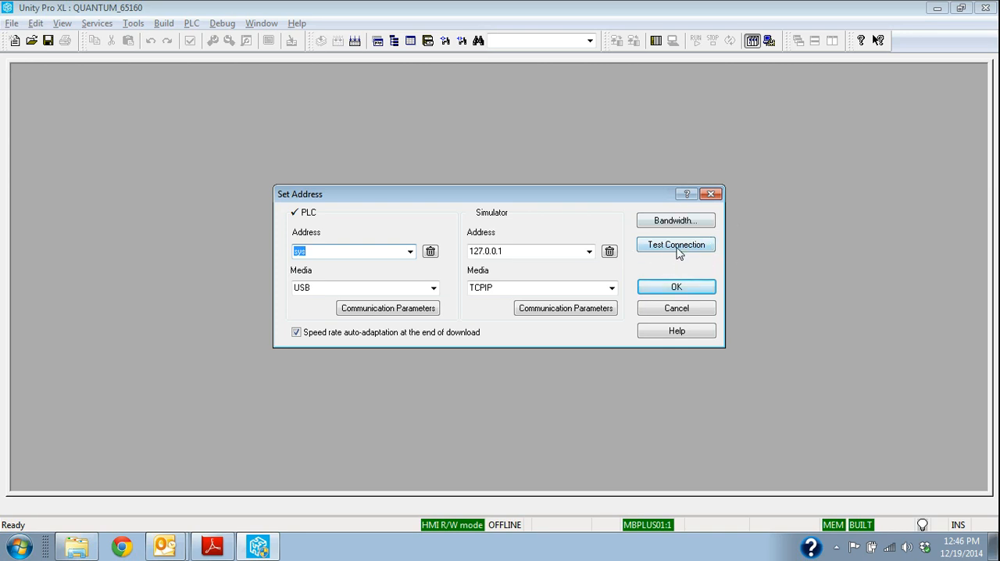
Test the USB connection to sys successfully and confirm the address settings
left_click(675, 244)
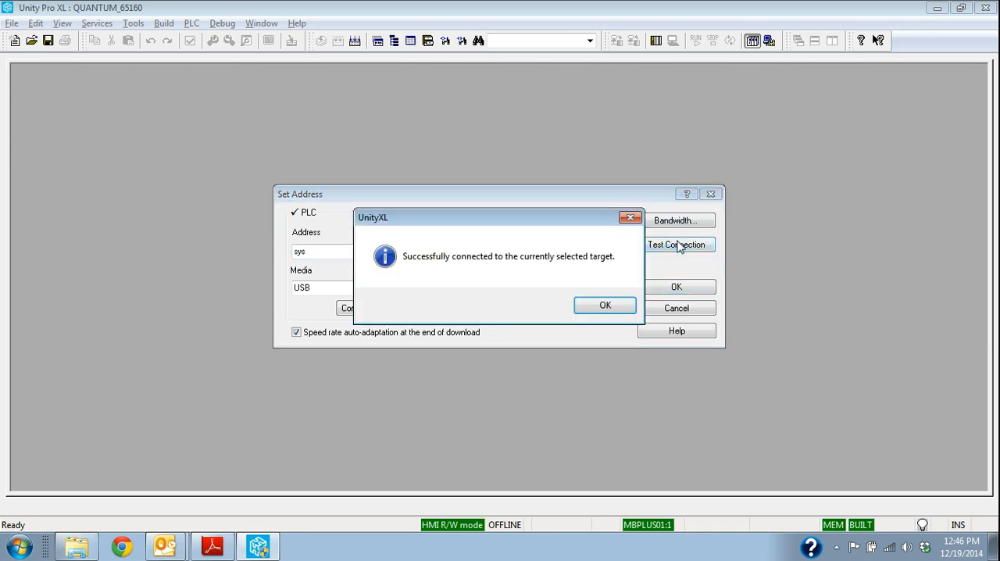
mouse_move(700, 258)
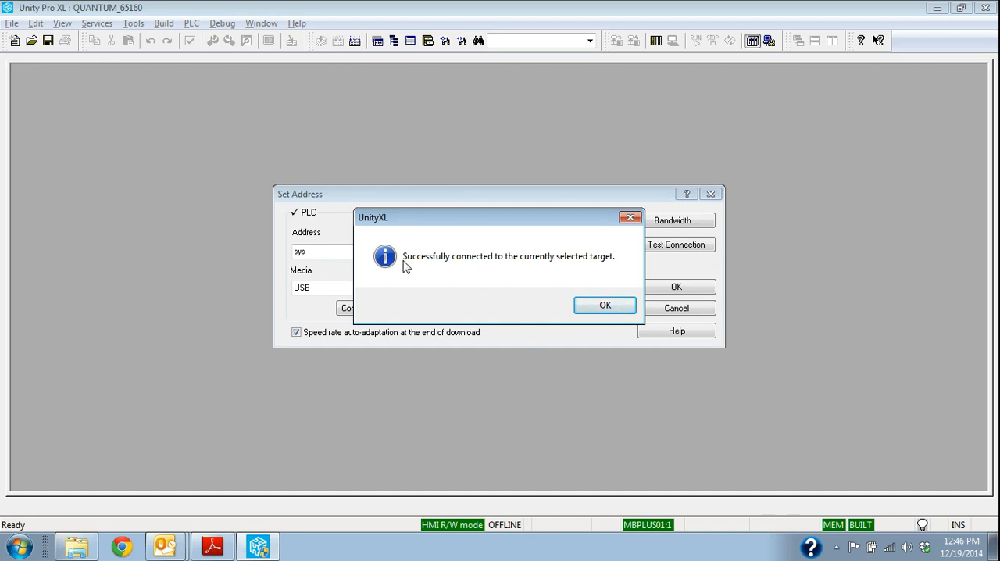
mouse_move(487, 268)
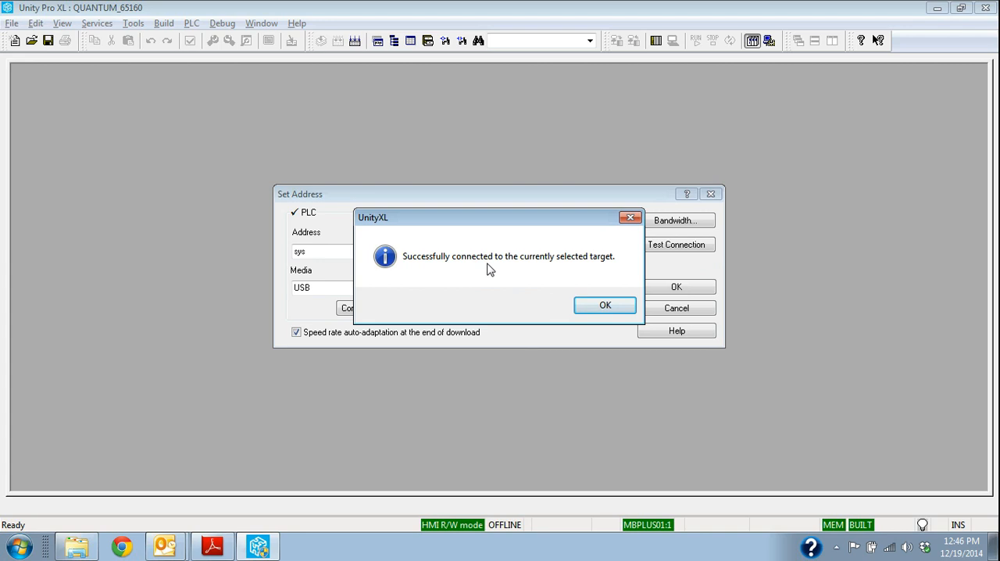
mouse_move(587, 259)
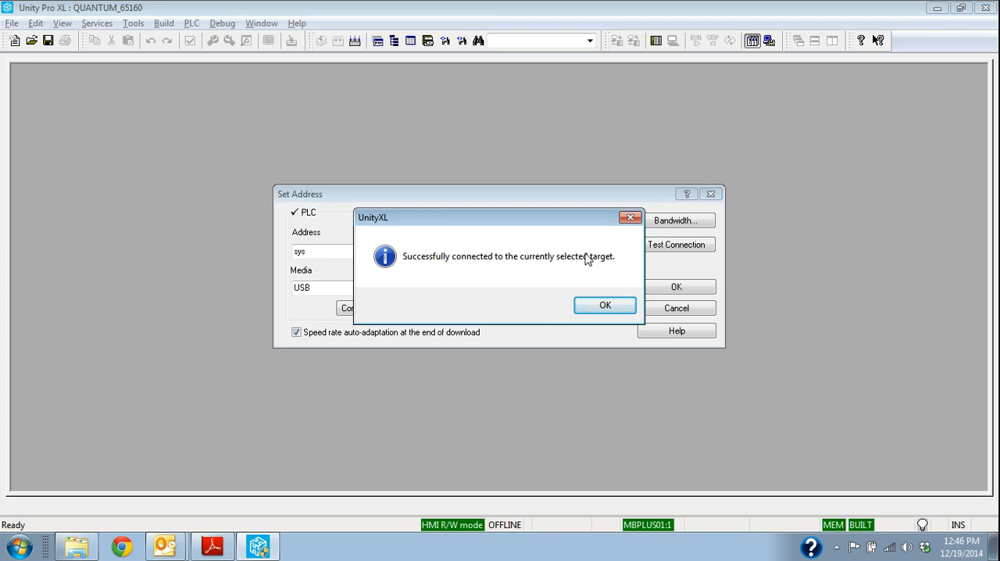
left_click(605, 304)
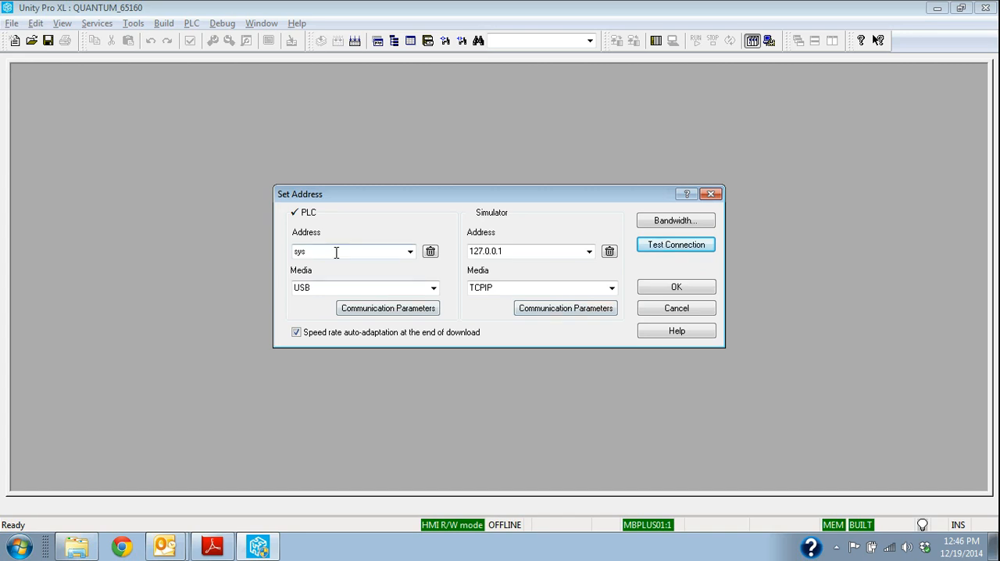
left_click(674, 287)
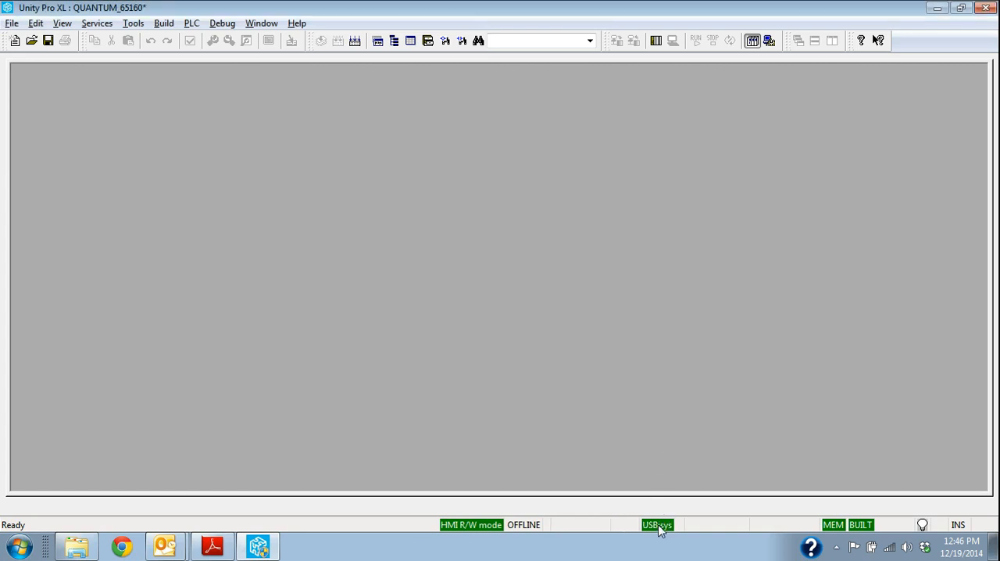
mouse_move(628, 522)
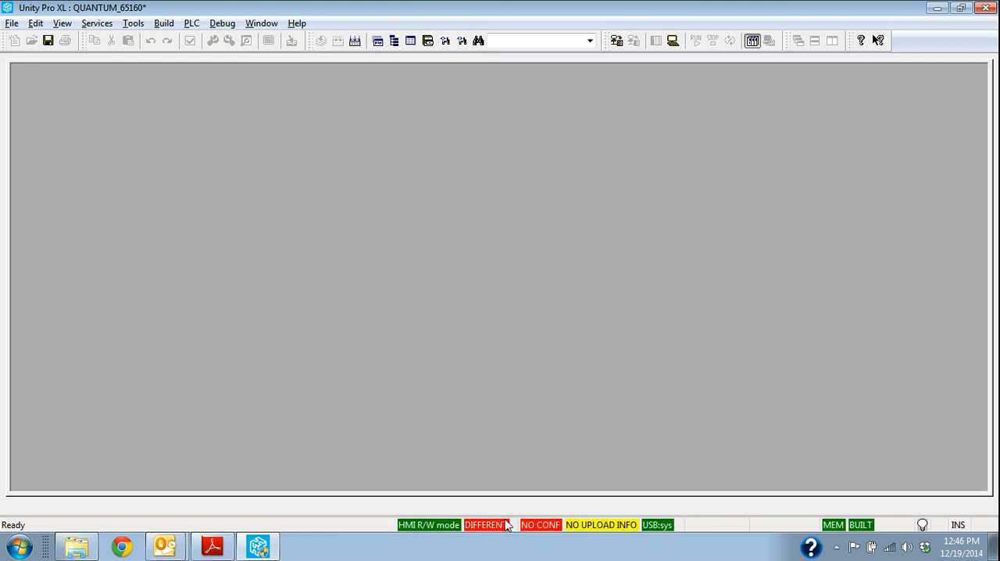
mouse_move(139, 103)
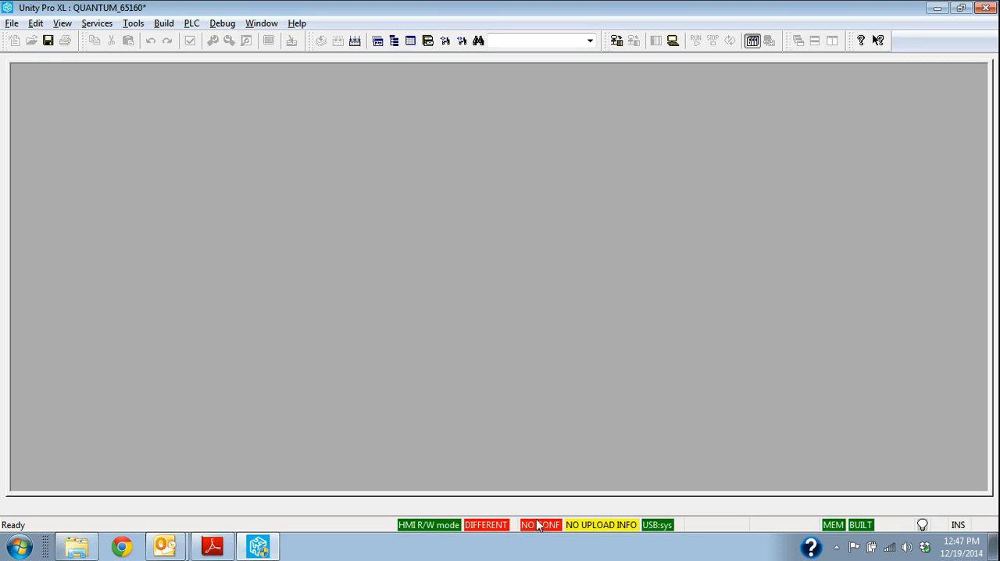
mouse_move(631, 529)
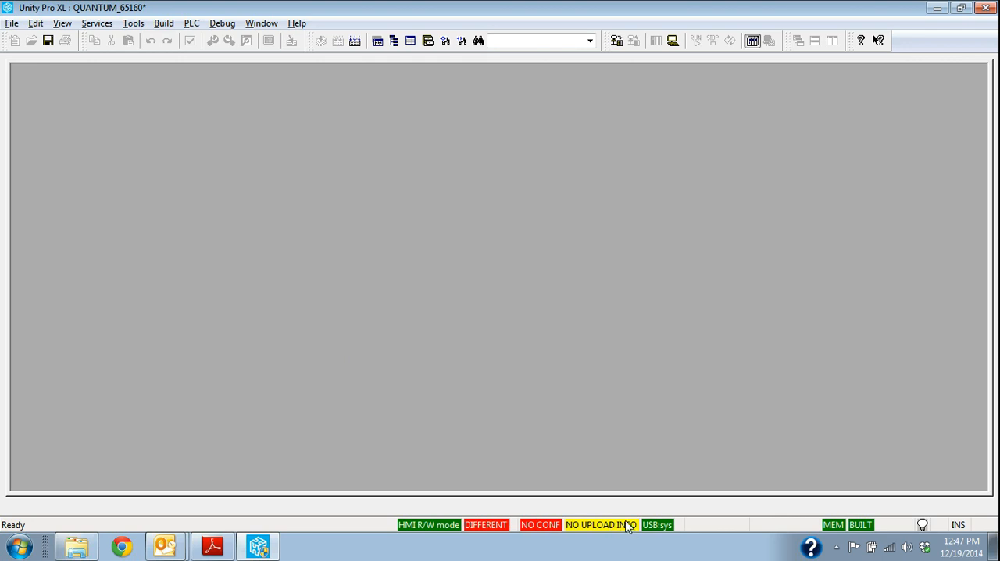
mouse_move(601, 544)
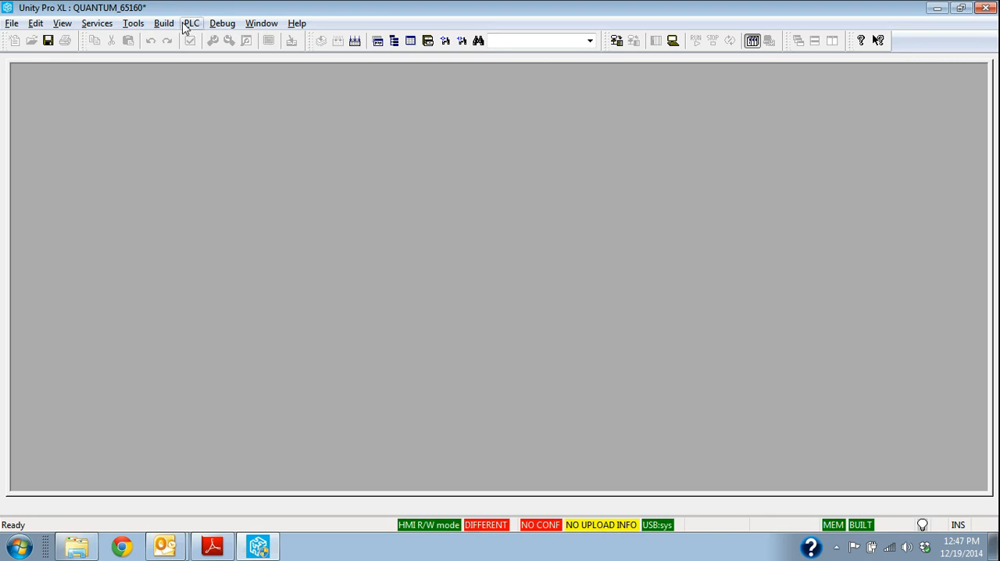
Transfer the project to the PLC with 'PLC Run after Transfer' ticked
left_click(163, 22)
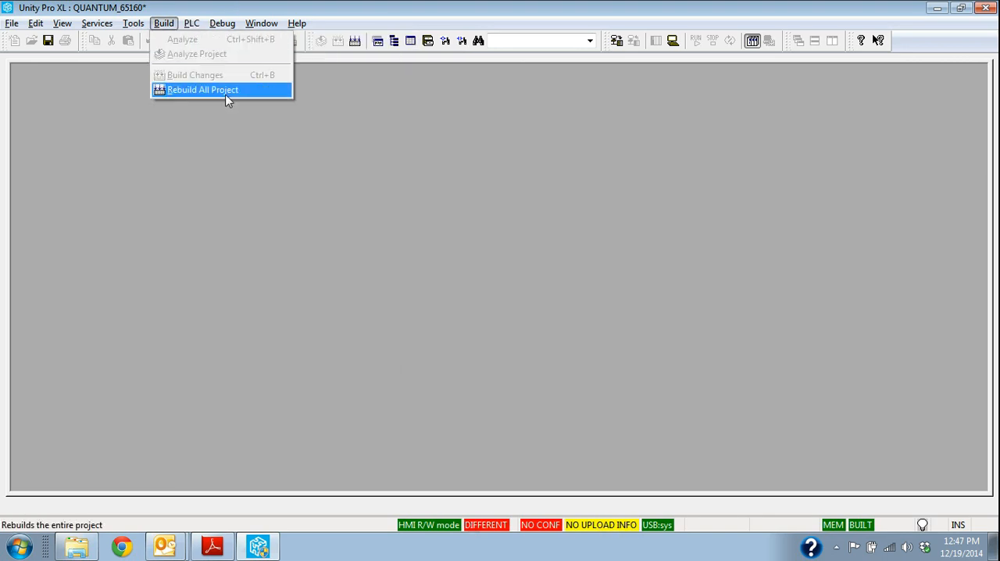
left_click(191, 21)
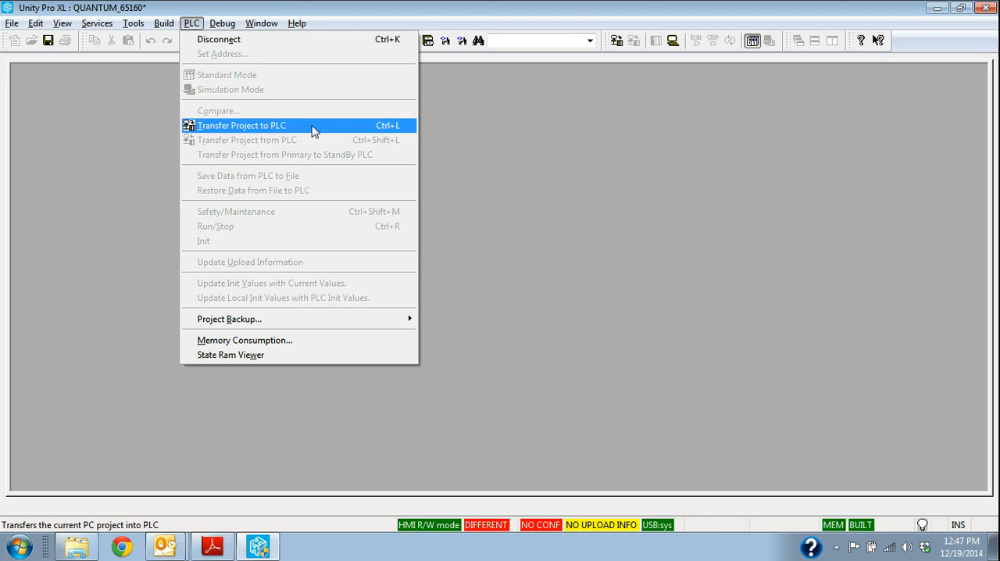
mouse_move(331, 135)
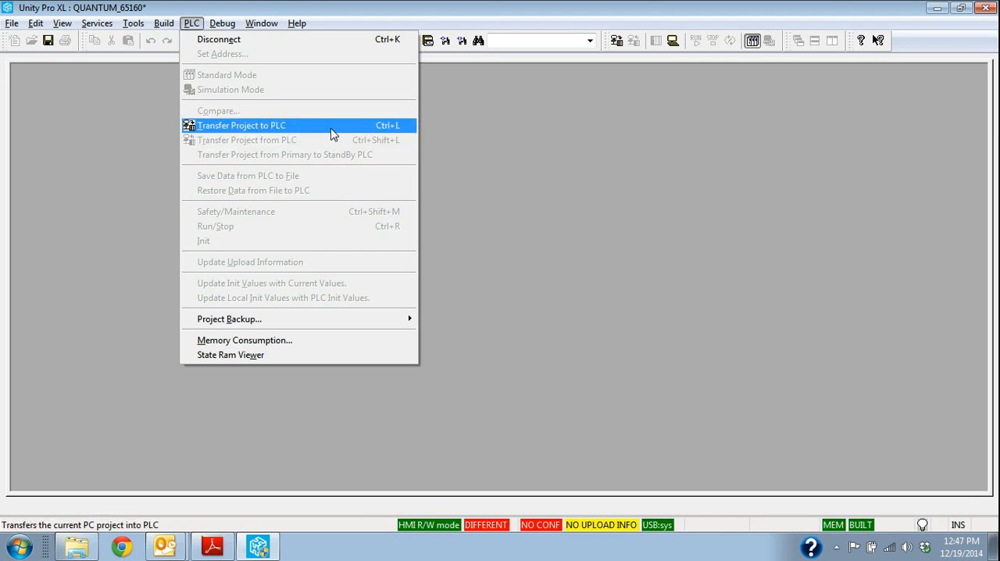
left_click(241, 125)
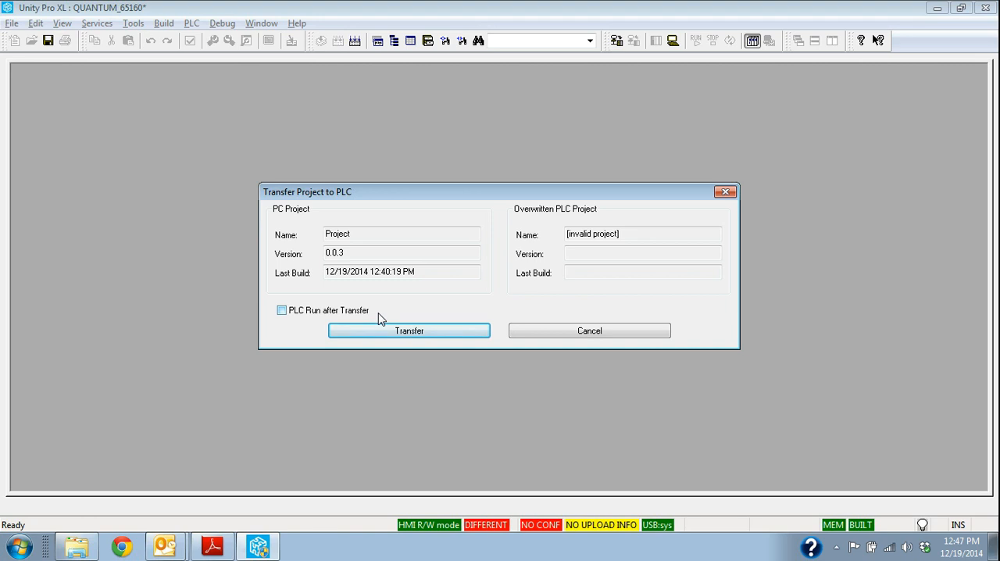
mouse_move(409, 331)
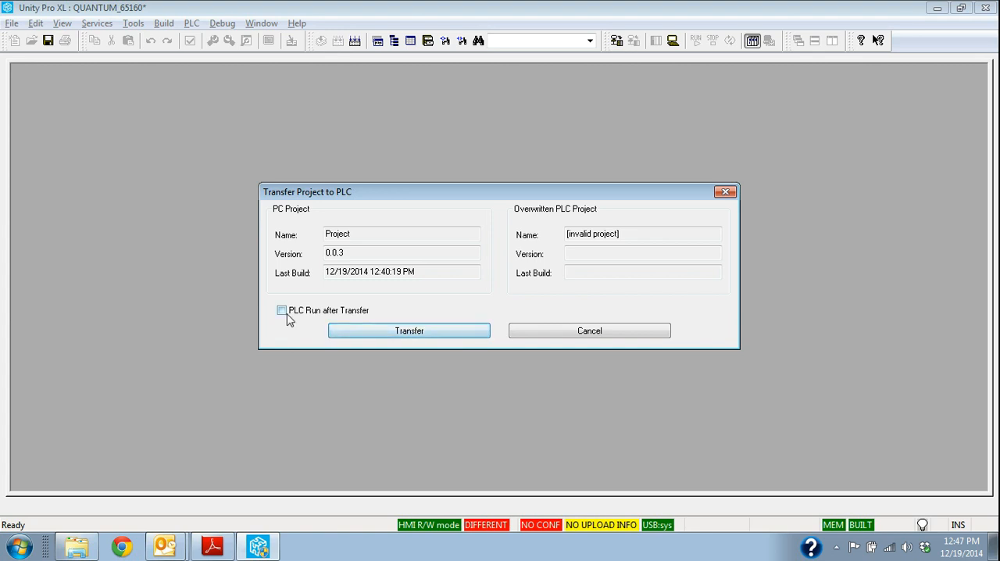
left_click(281, 309)
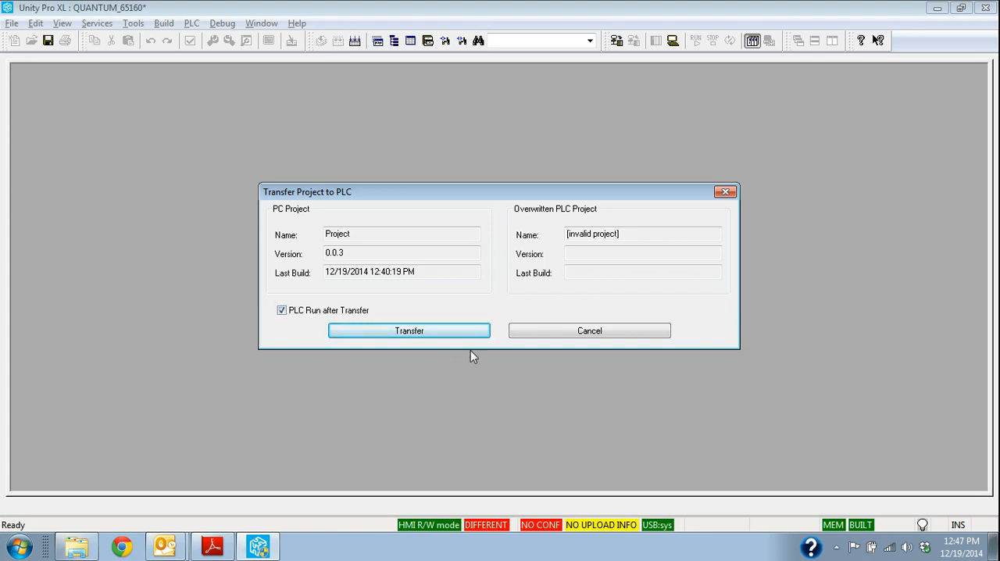
mouse_move(409, 332)
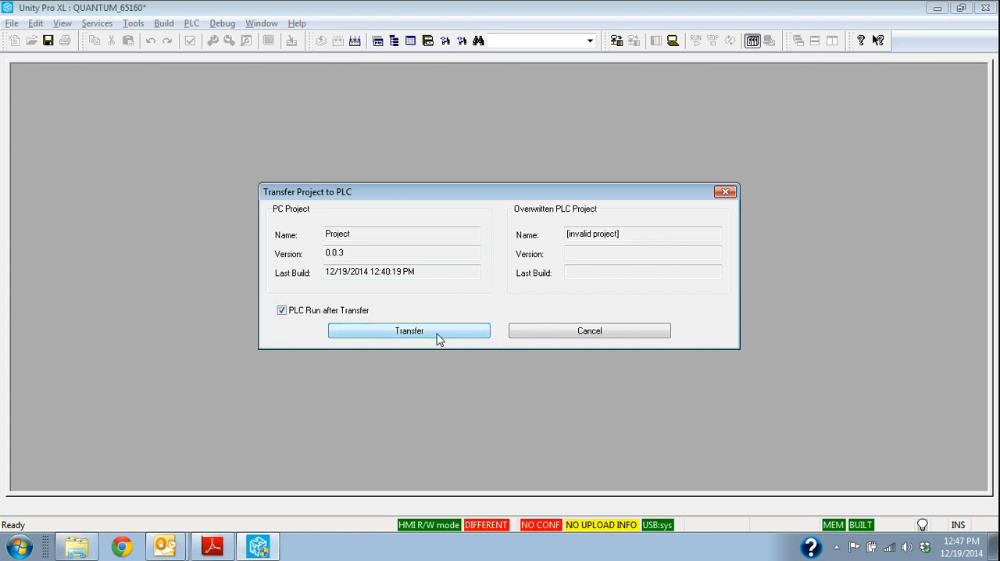
left_click(409, 331)
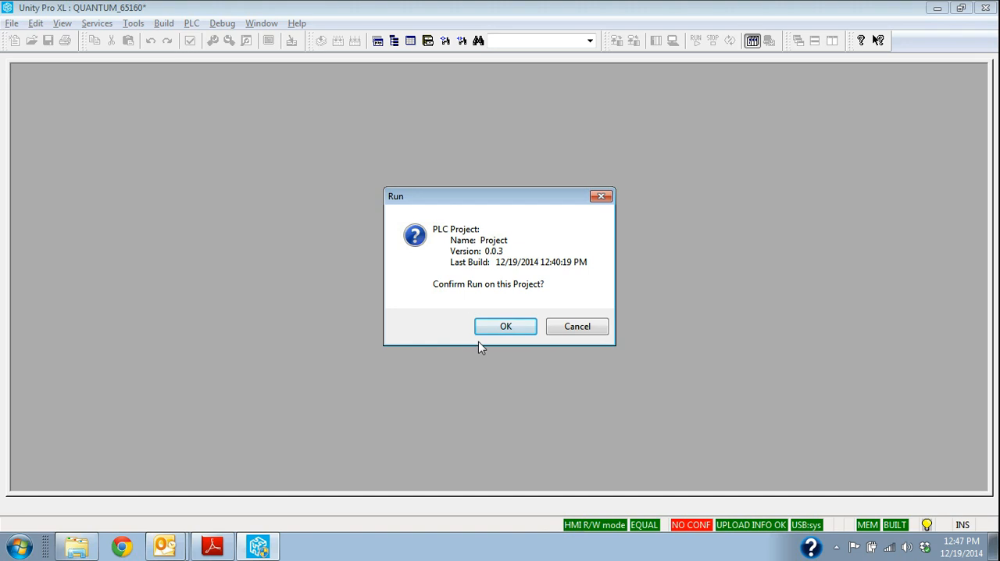
Confirm running the PLC, then disconnect and reconnect over USB
left_click(505, 325)
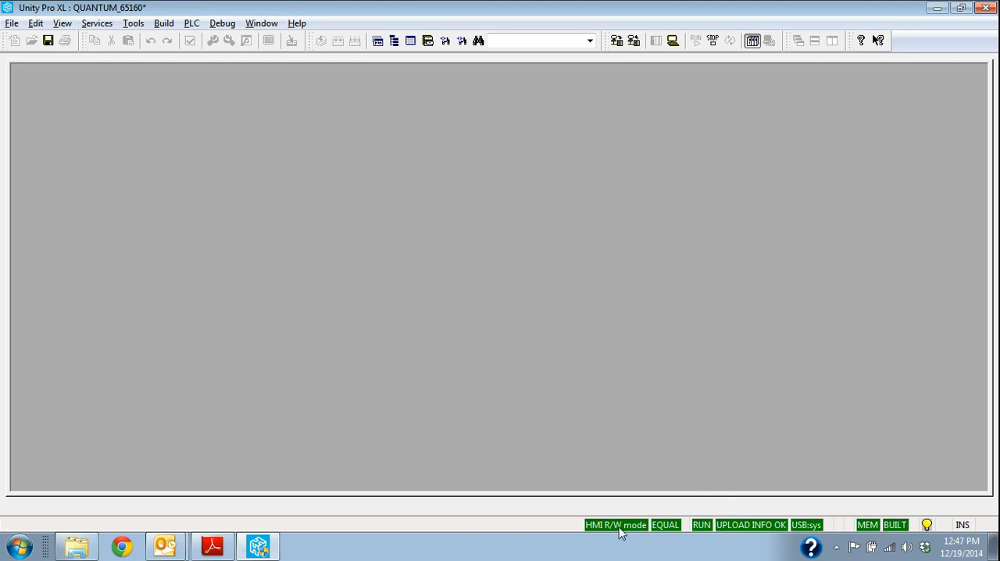
mouse_move(788, 531)
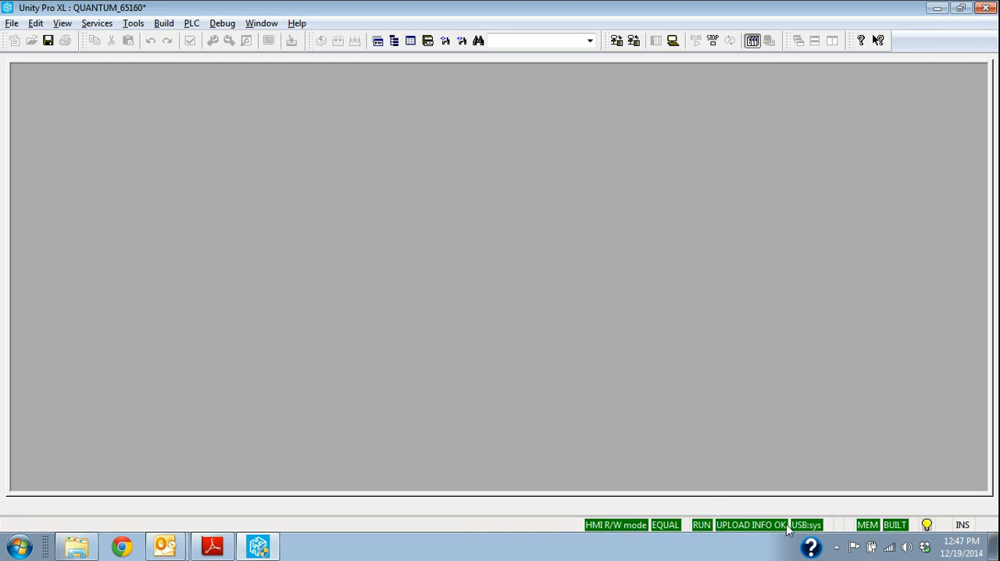
mouse_move(193, 97)
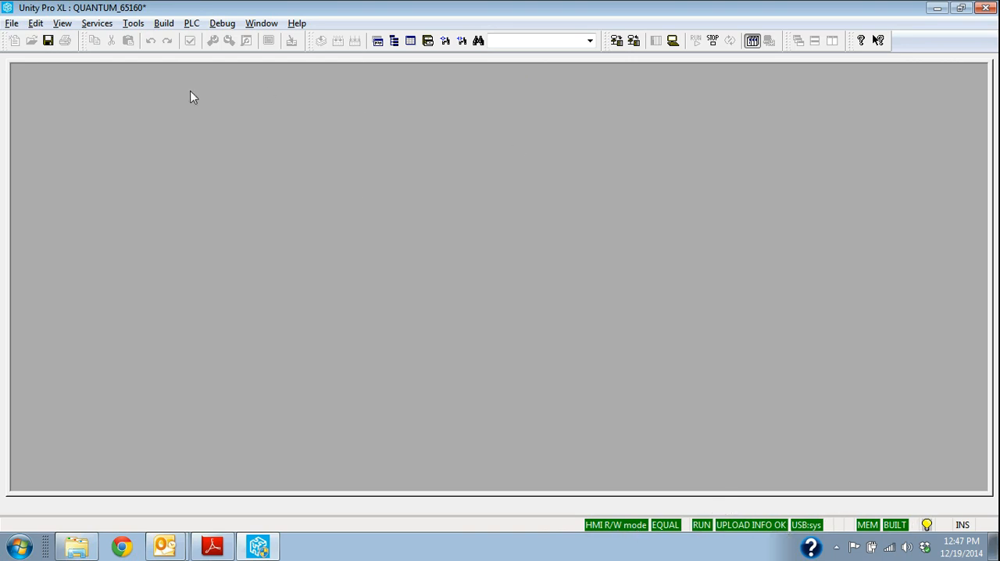
mouse_move(400, 175)
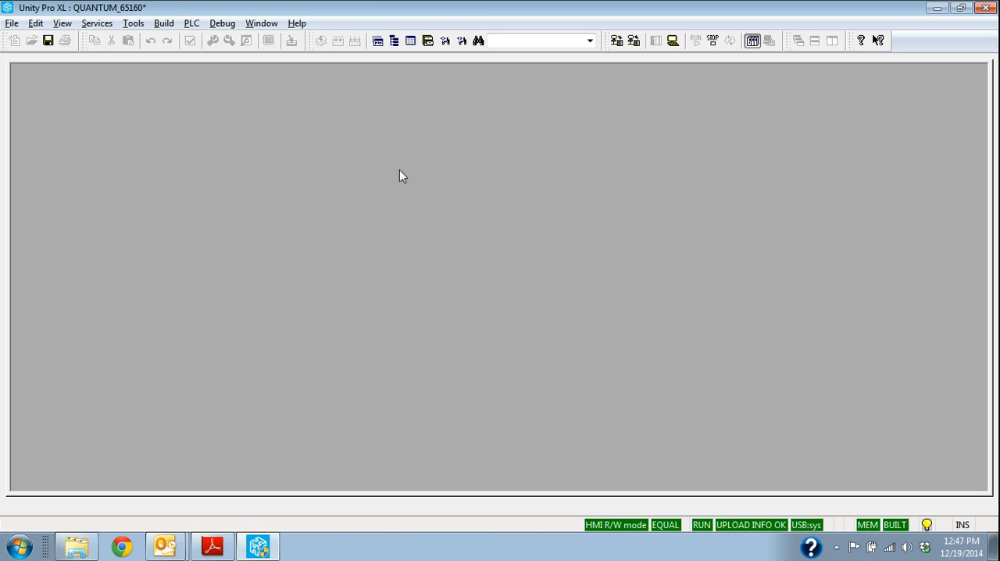
left_click(191, 22)
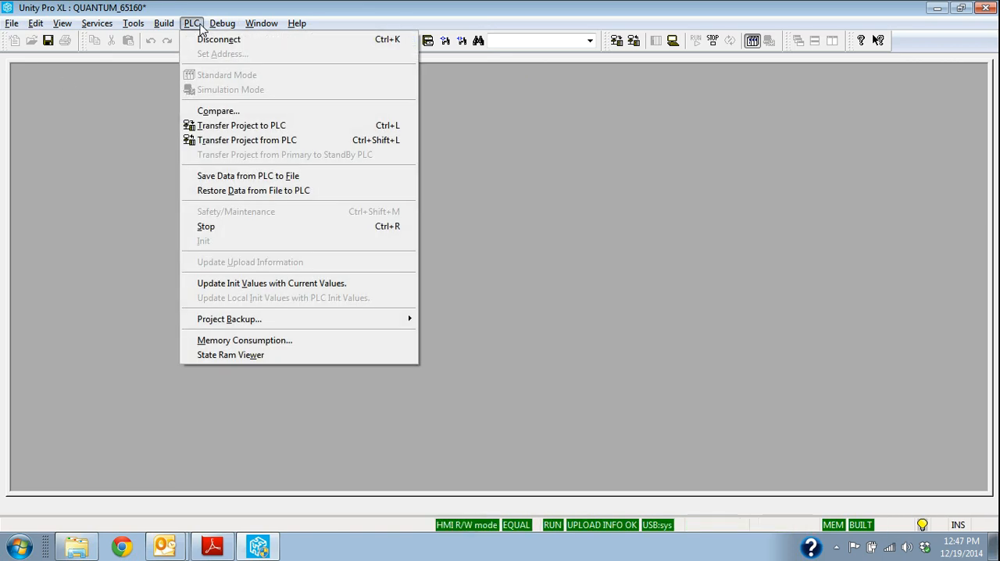
left_click(219, 39)
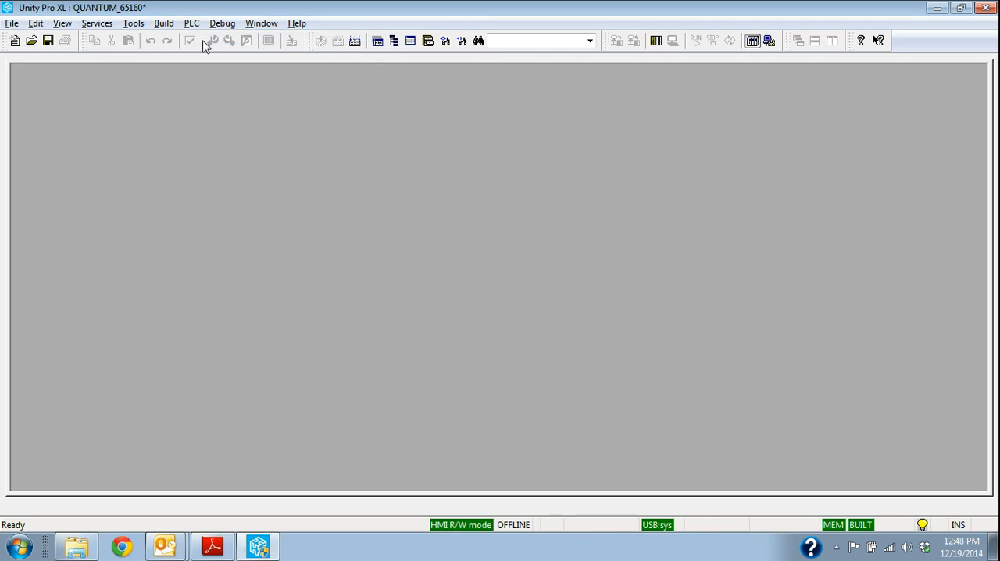
left_click(191, 22)
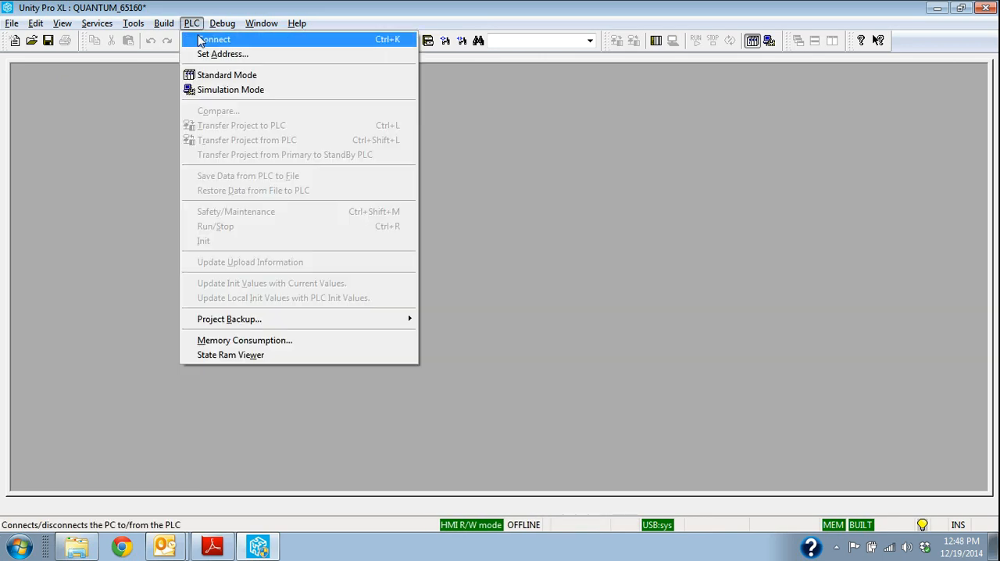
left_click(214, 39)
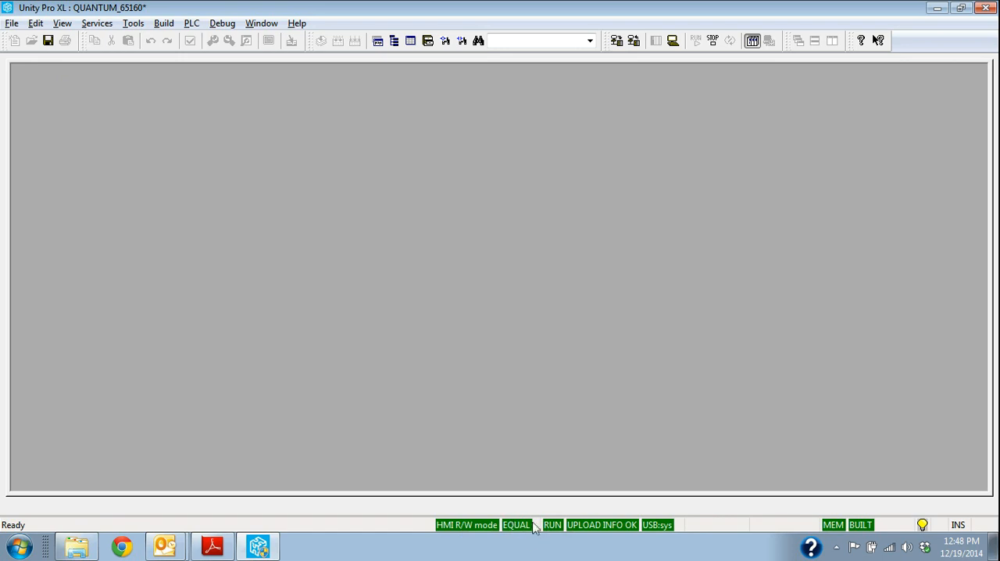
mouse_move(627, 525)
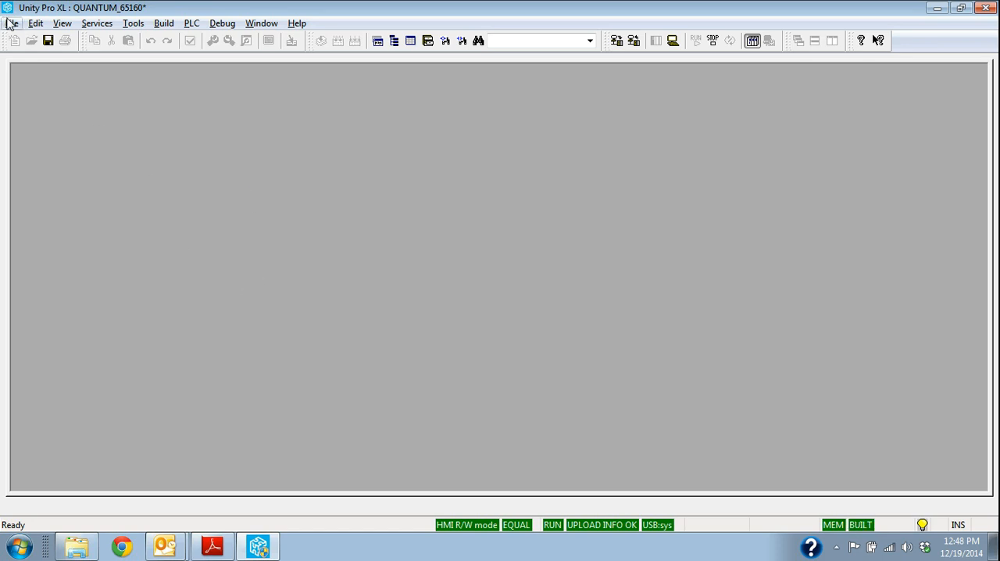
mouse_move(86, 19)
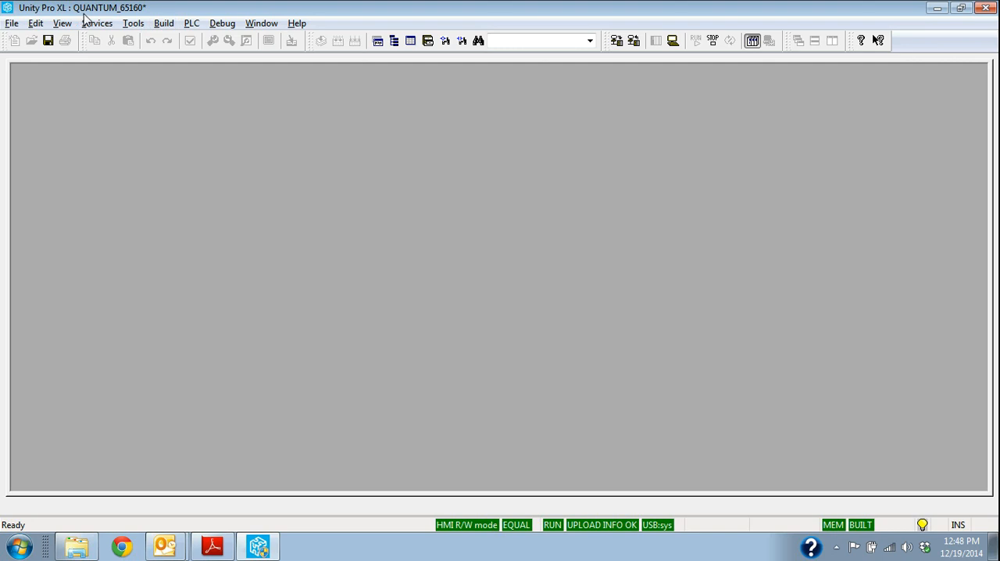
mouse_move(319, 240)
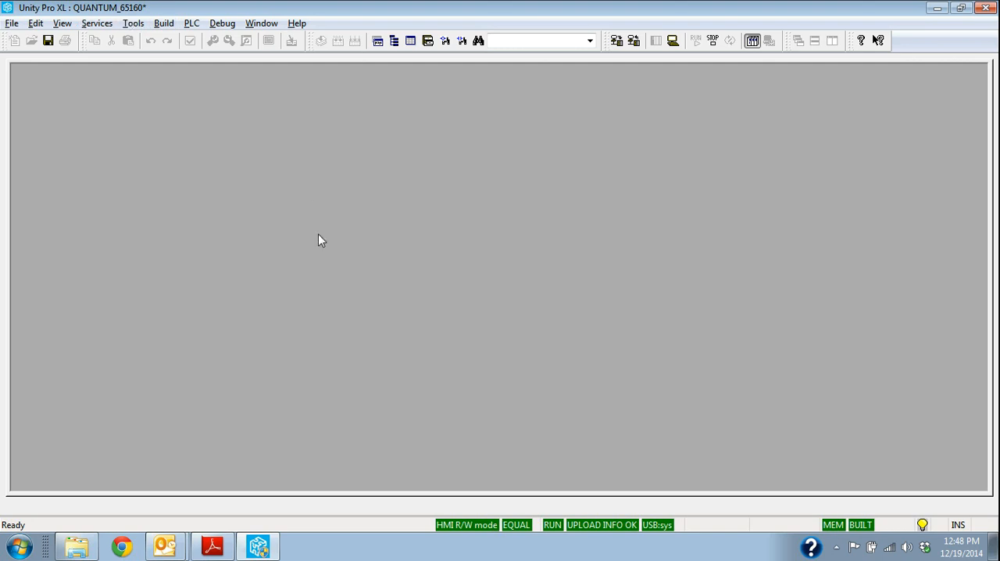
mouse_move(327, 243)
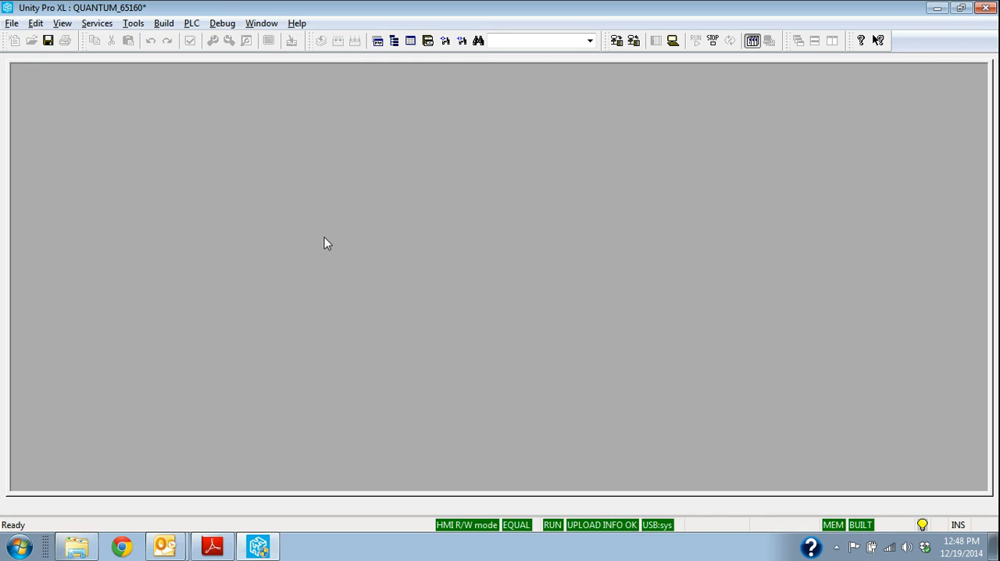
Save the archive as QUANTUM_65160.STA, replacing the existing file
left_click(13, 22)
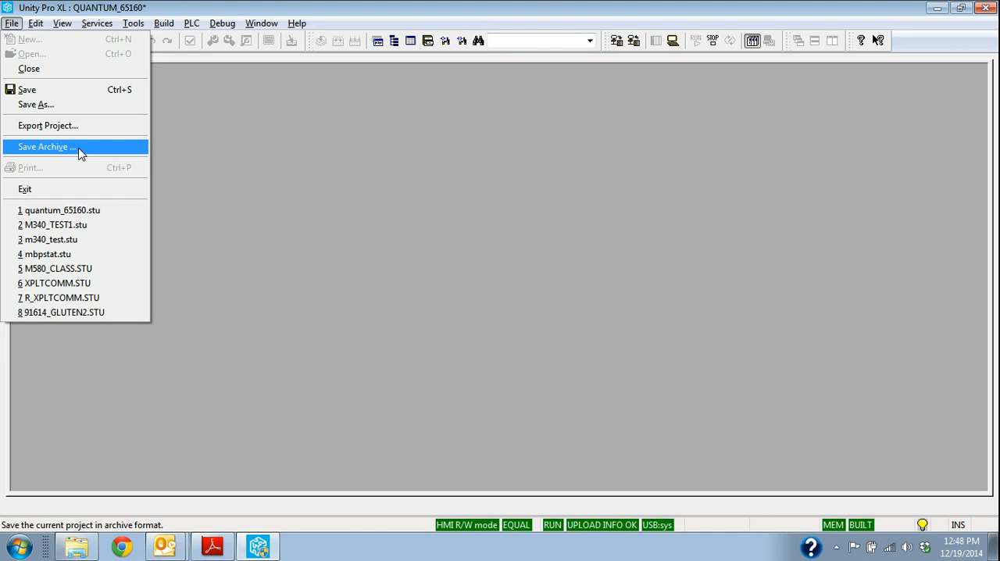
left_click(45, 146)
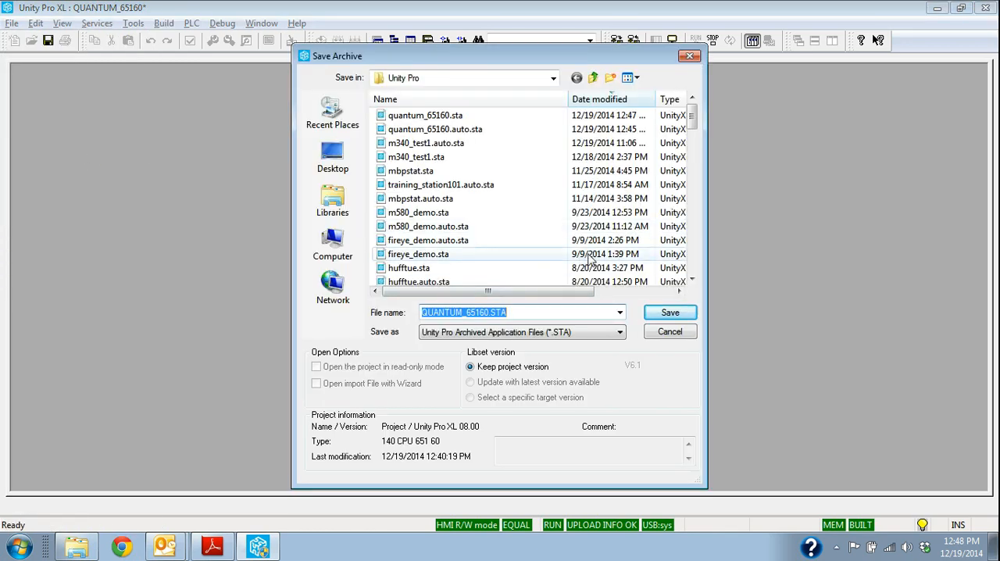
left_click(668, 312)
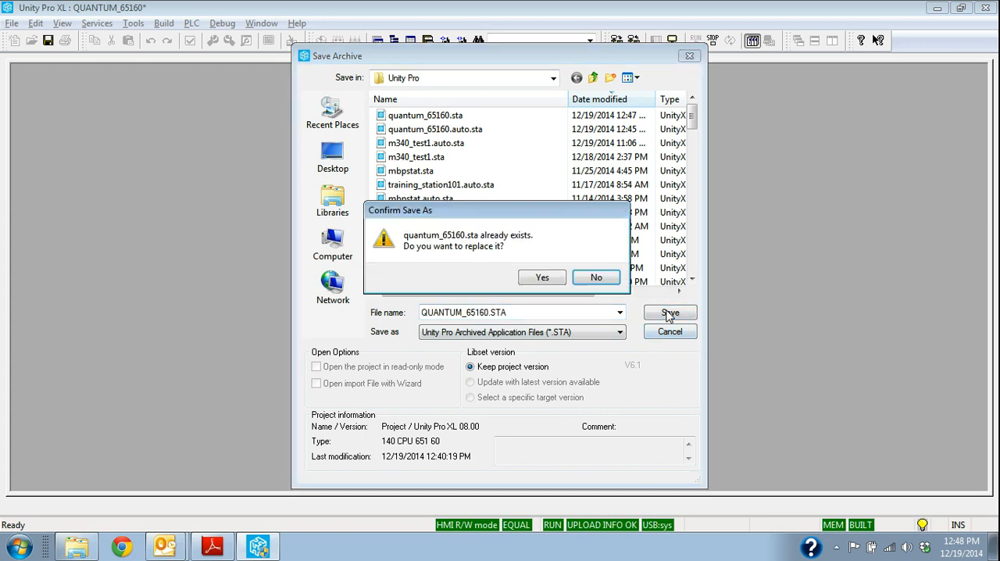
left_click(540, 278)
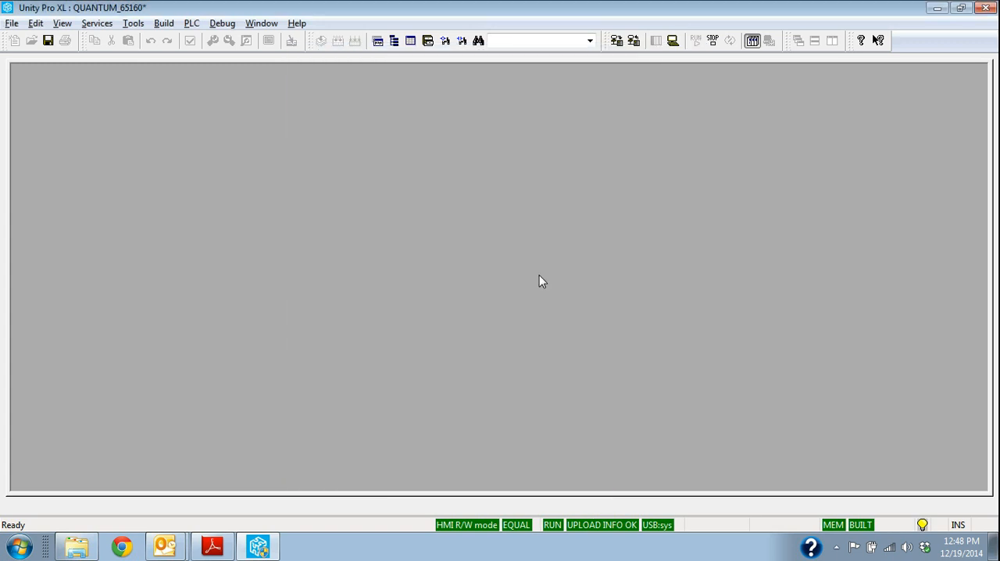
mouse_move(544, 272)
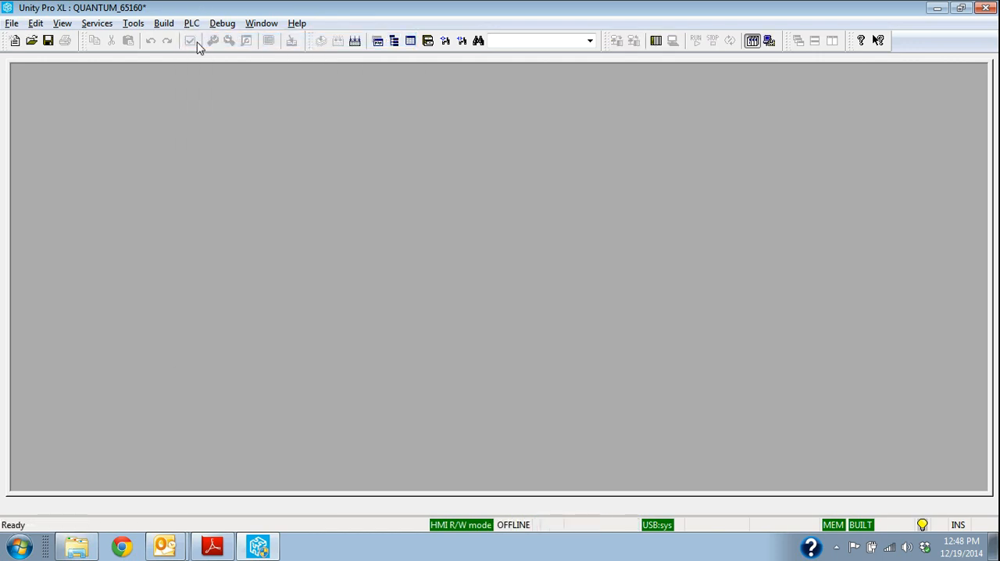
mouse_move(356, 223)
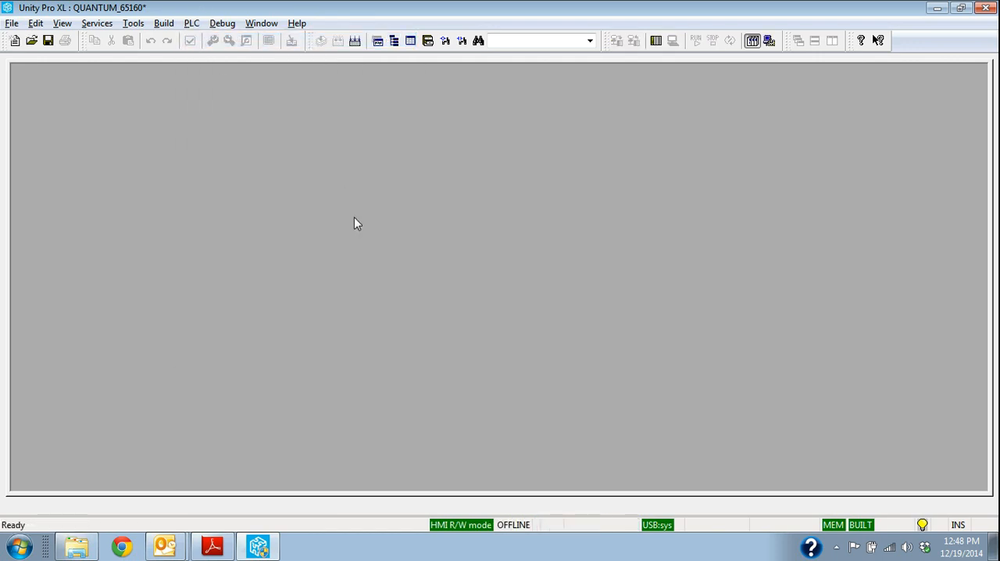